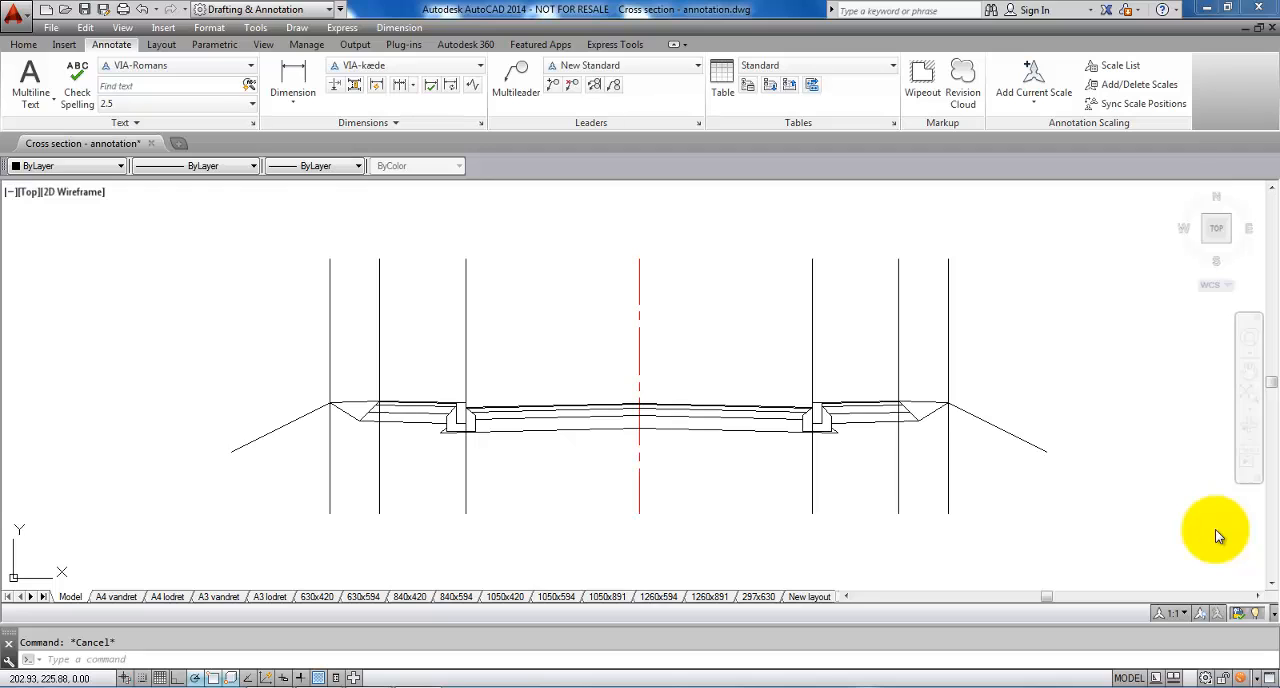
{"action": "mouse_move", "coordinate": [380, 495]}
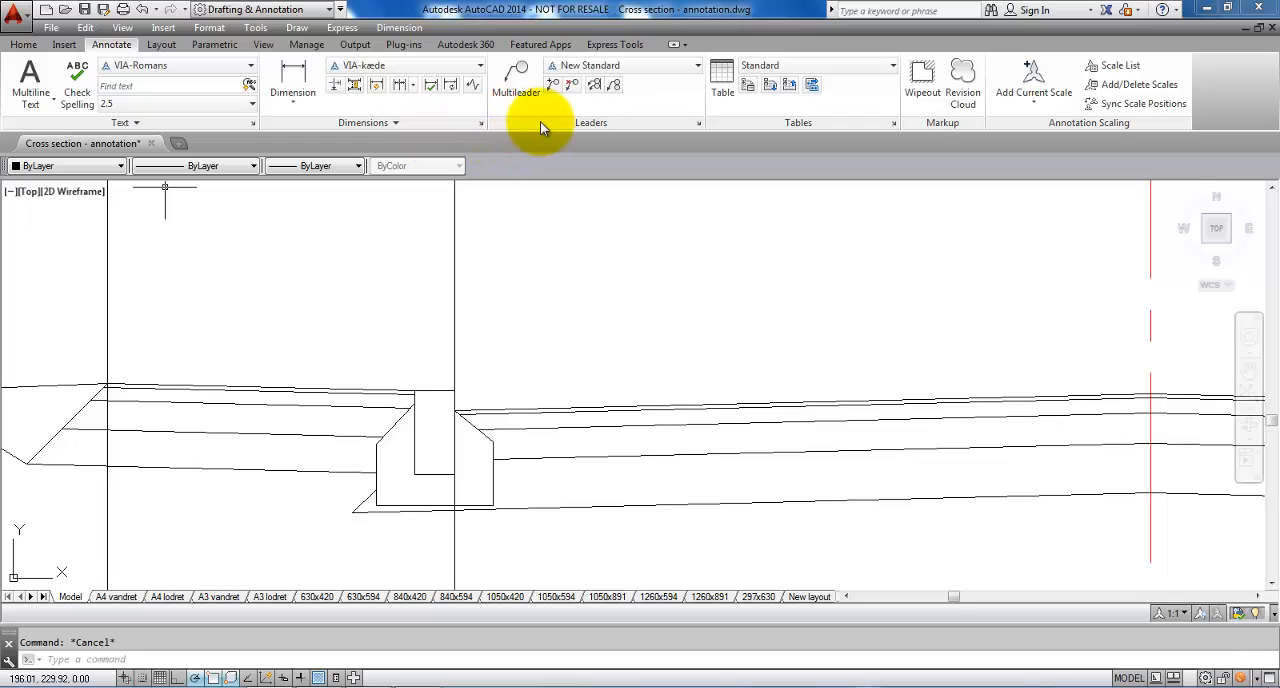
{"action": "mouse_move", "coordinate": [698, 128]}
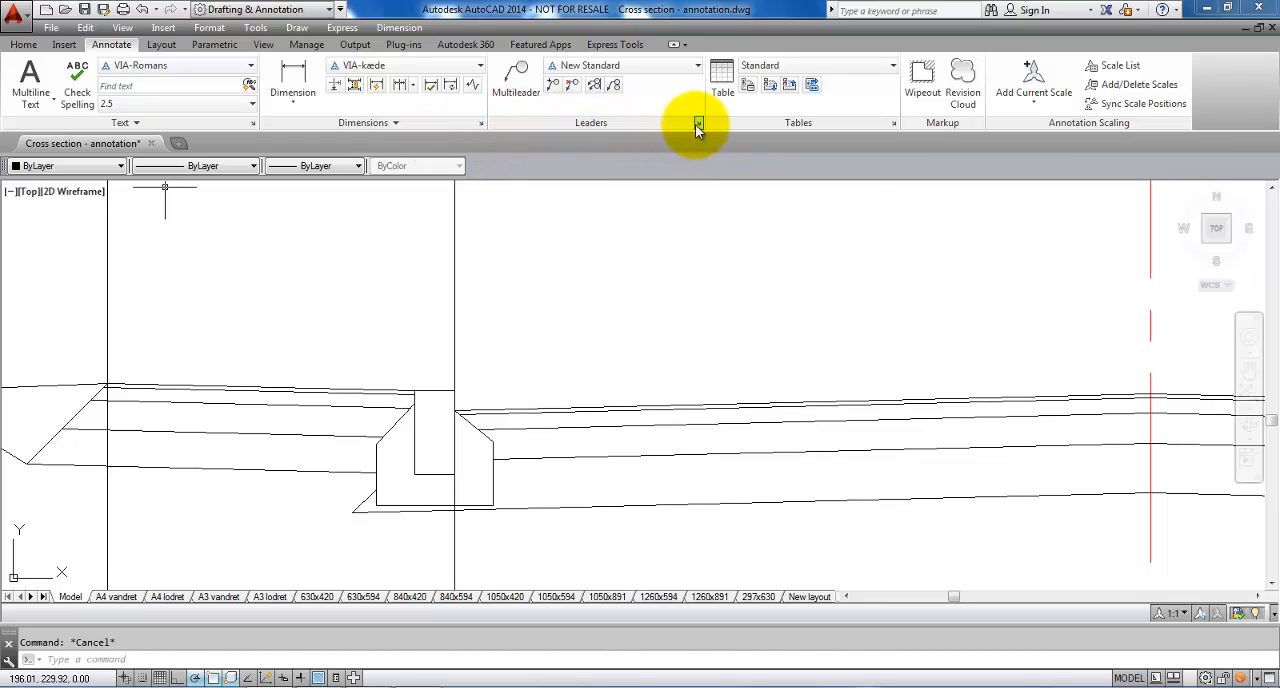
Step: Open the Multileader Style Manager from the Annotate tab's Leaders panel launcher
{"action": "left_click", "coordinate": [697, 123]}
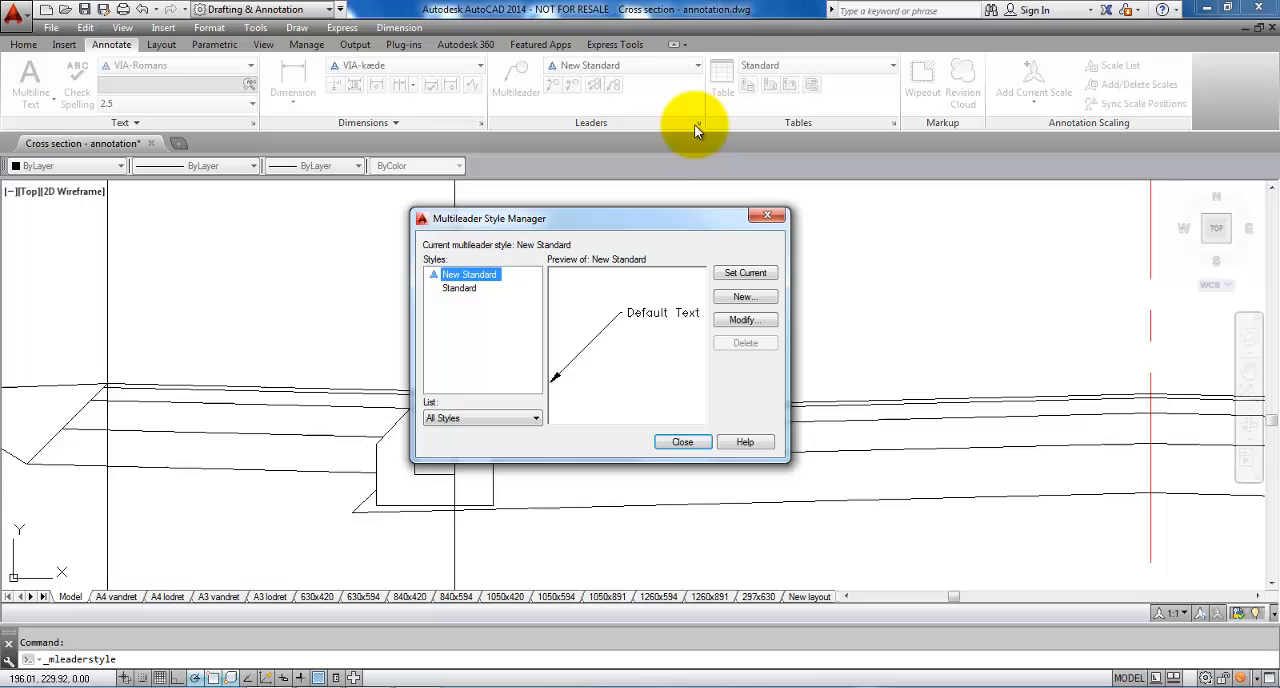
{"action": "mouse_move", "coordinate": [605, 340]}
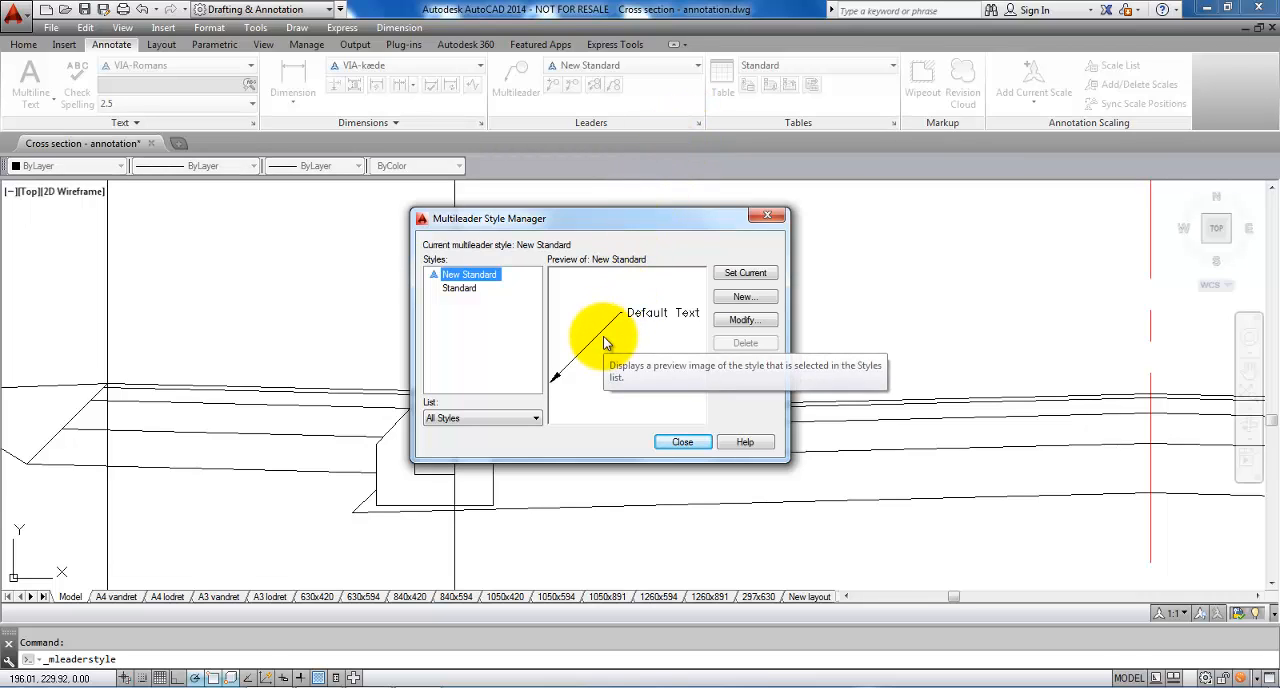
{"action": "mouse_move", "coordinate": [655, 350]}
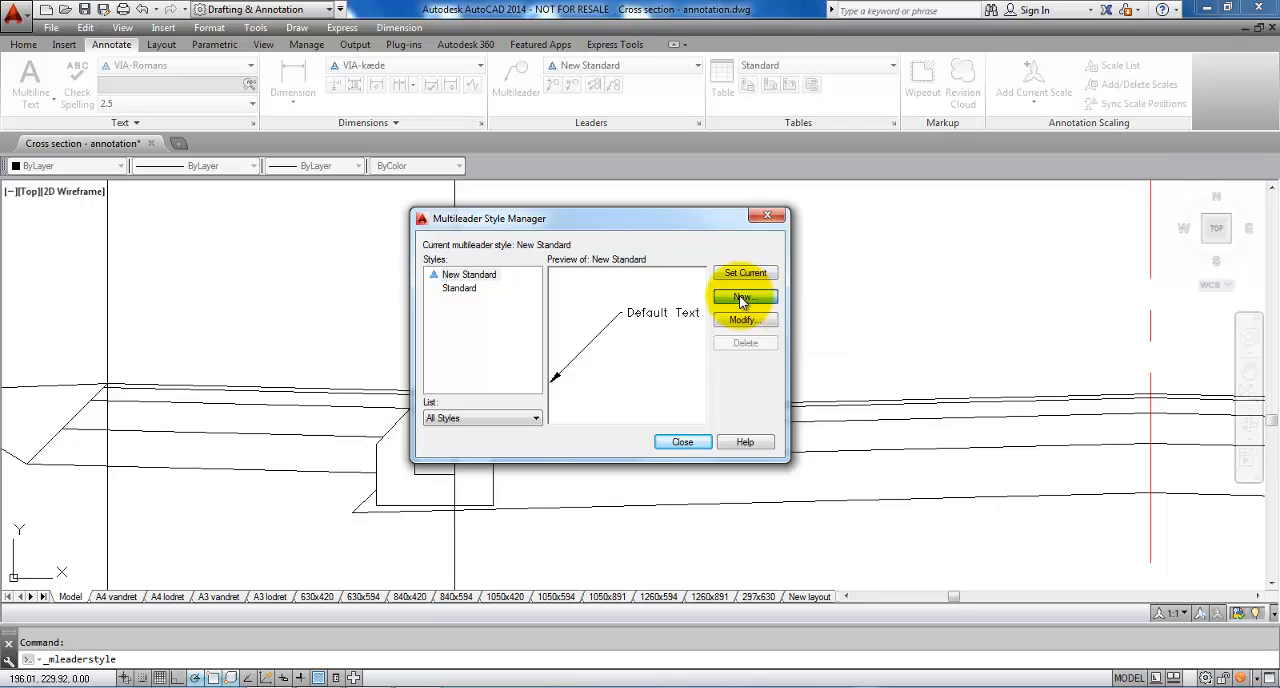
Step: Create an annotative multileader style 'VIA romans' starting from New Standard
{"action": "left_click", "coordinate": [745, 297]}
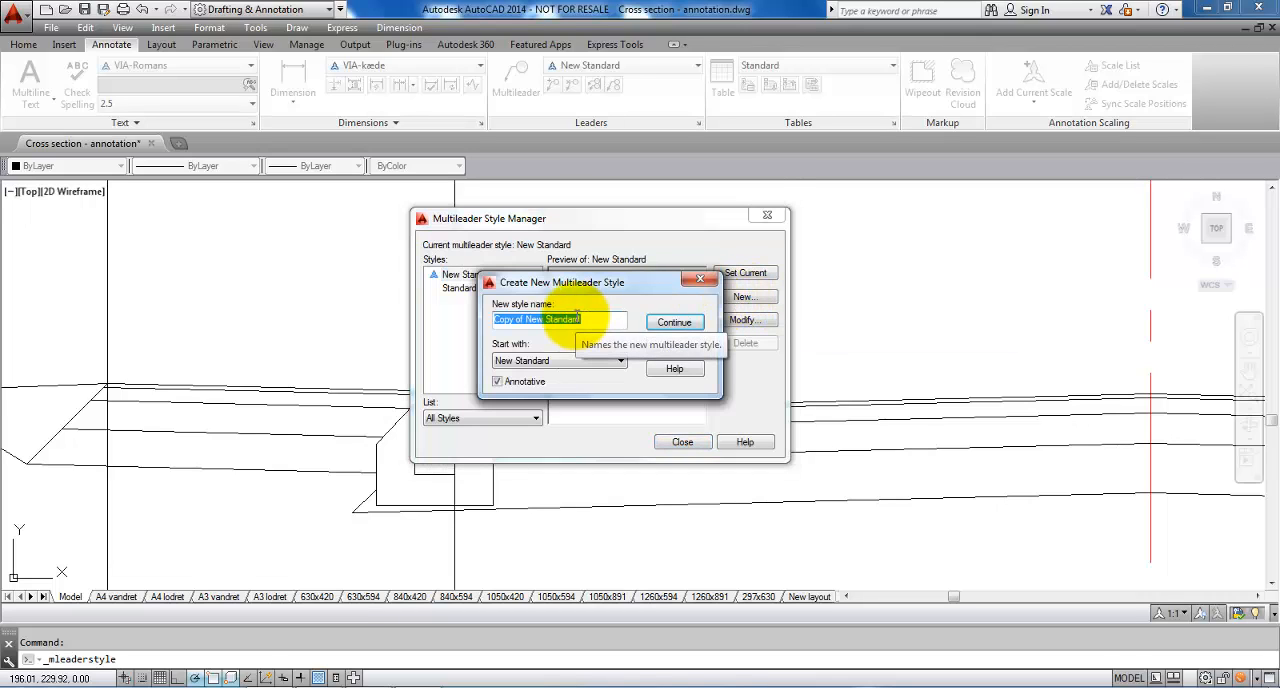
{"action": "type", "text": "VIA romans"}
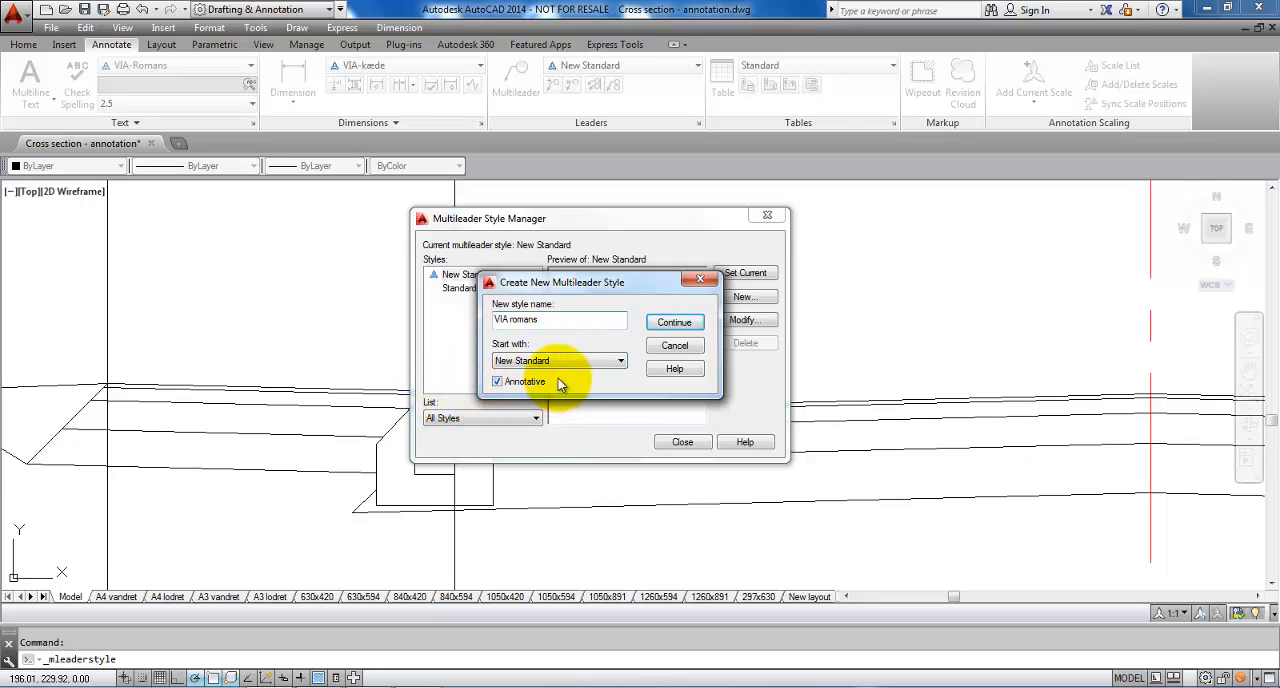
{"action": "mouse_move", "coordinate": [525, 390]}
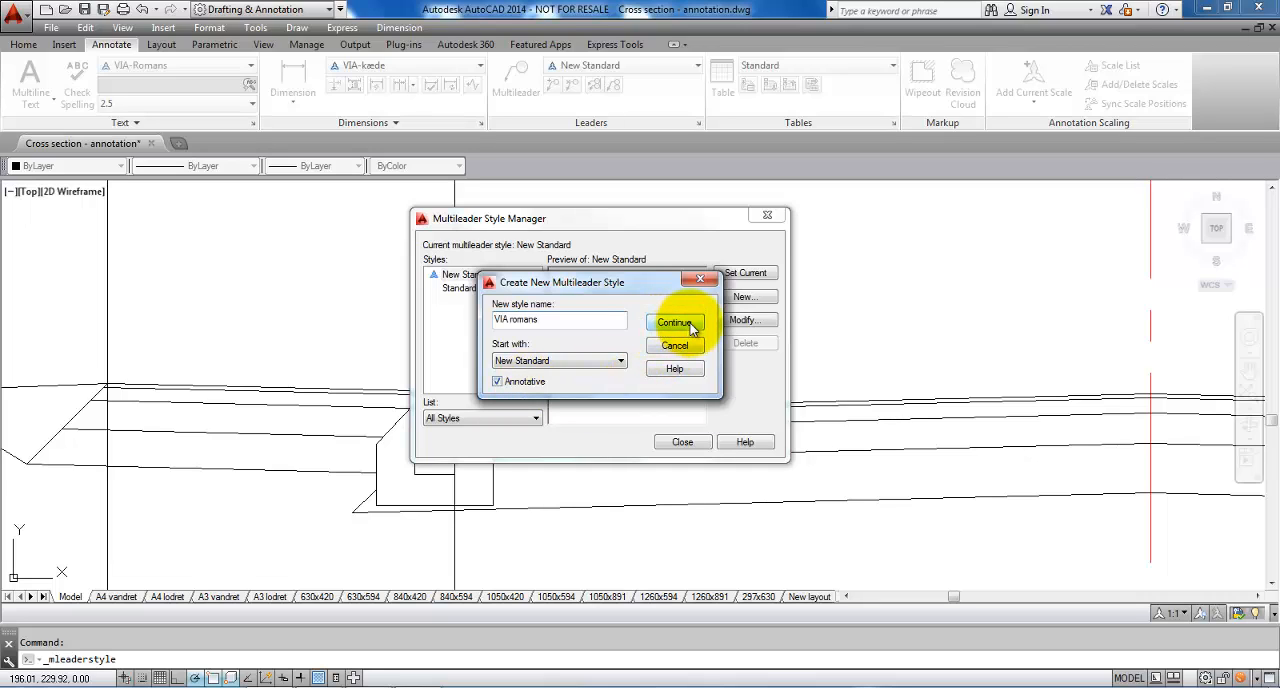
{"action": "left_click", "coordinate": [674, 322]}
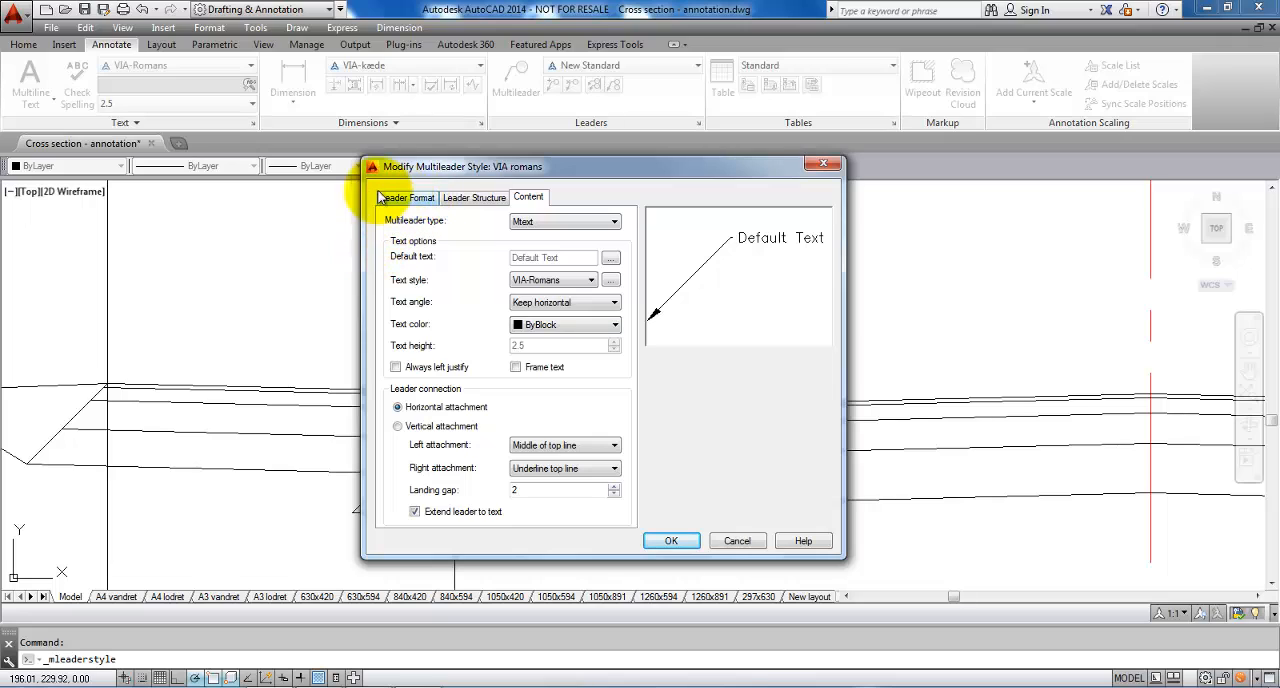
Step: Keep the leader format at ByBlock linetype with a Closed filled arrowhead, size 4
{"action": "left_click", "coordinate": [407, 197]}
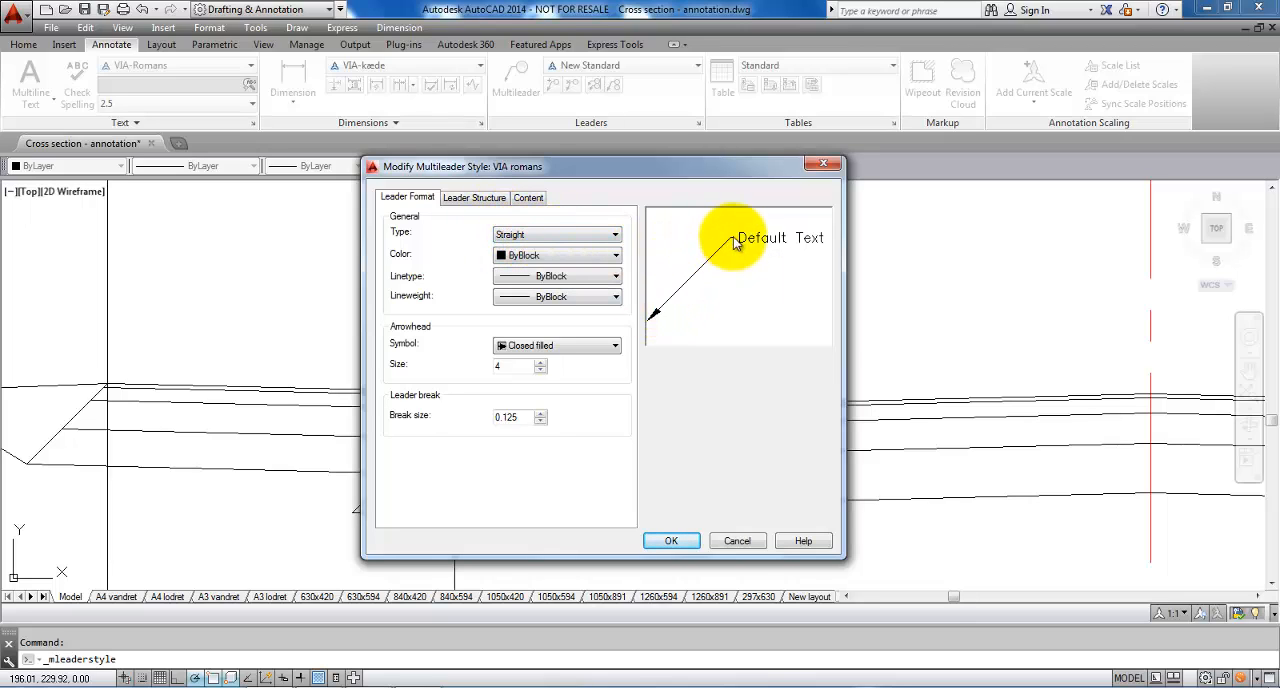
{"action": "left_click", "coordinate": [614, 233]}
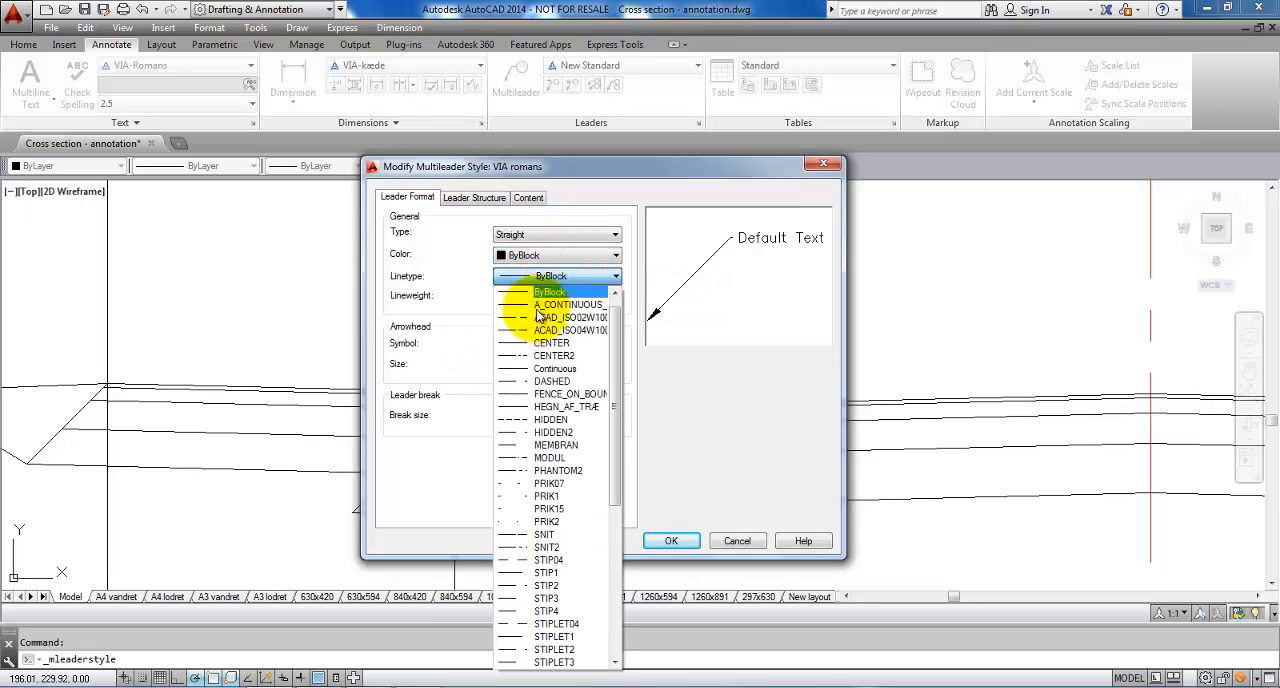
{"action": "left_click", "coordinate": [550, 291]}
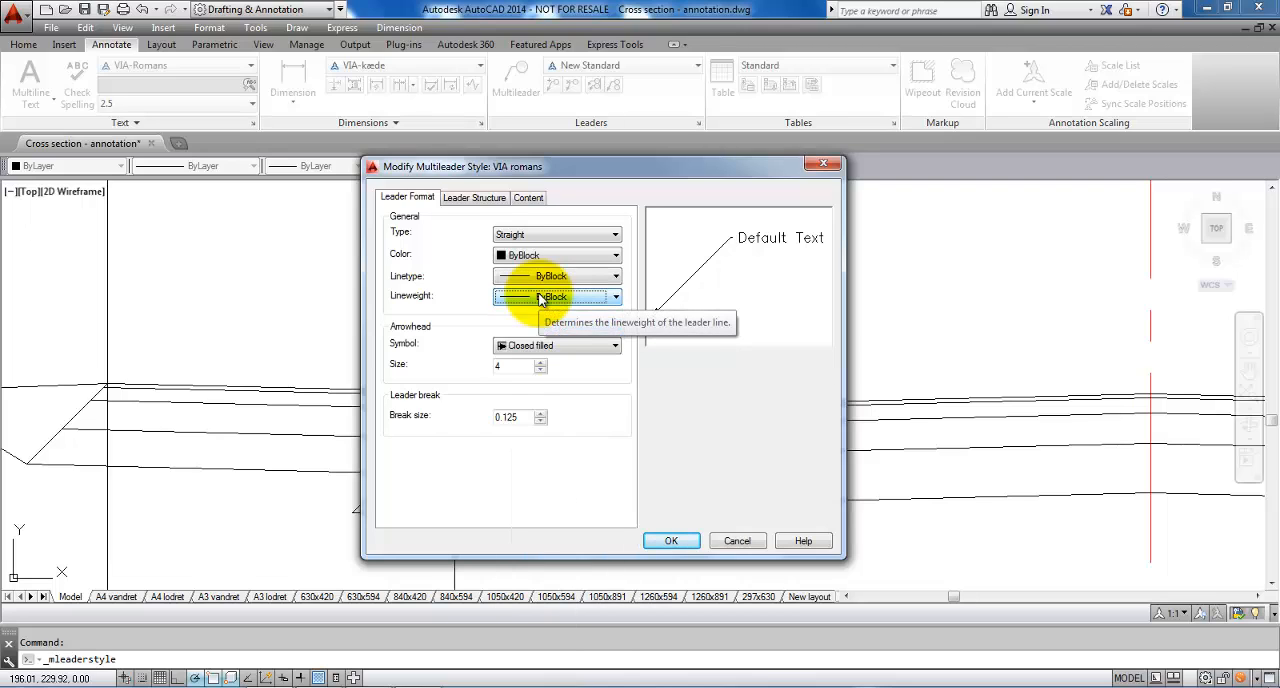
{"action": "mouse_move", "coordinate": [668, 302]}
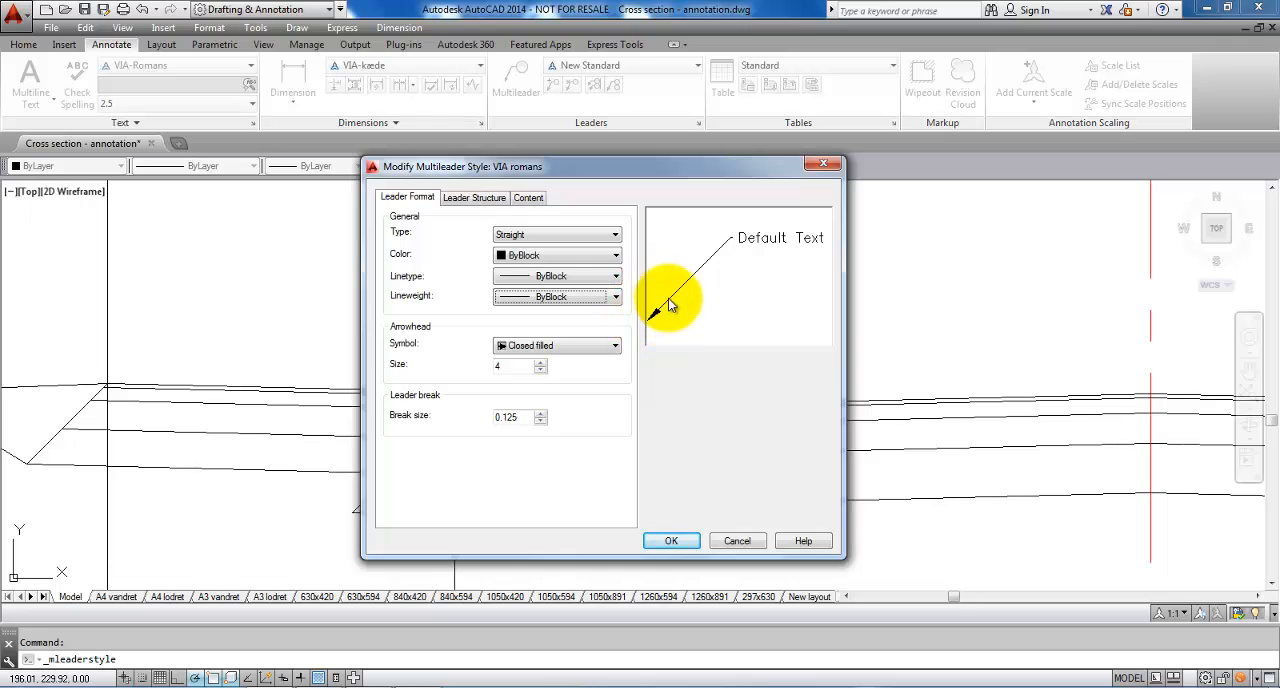
{"action": "left_click", "coordinate": [613, 345]}
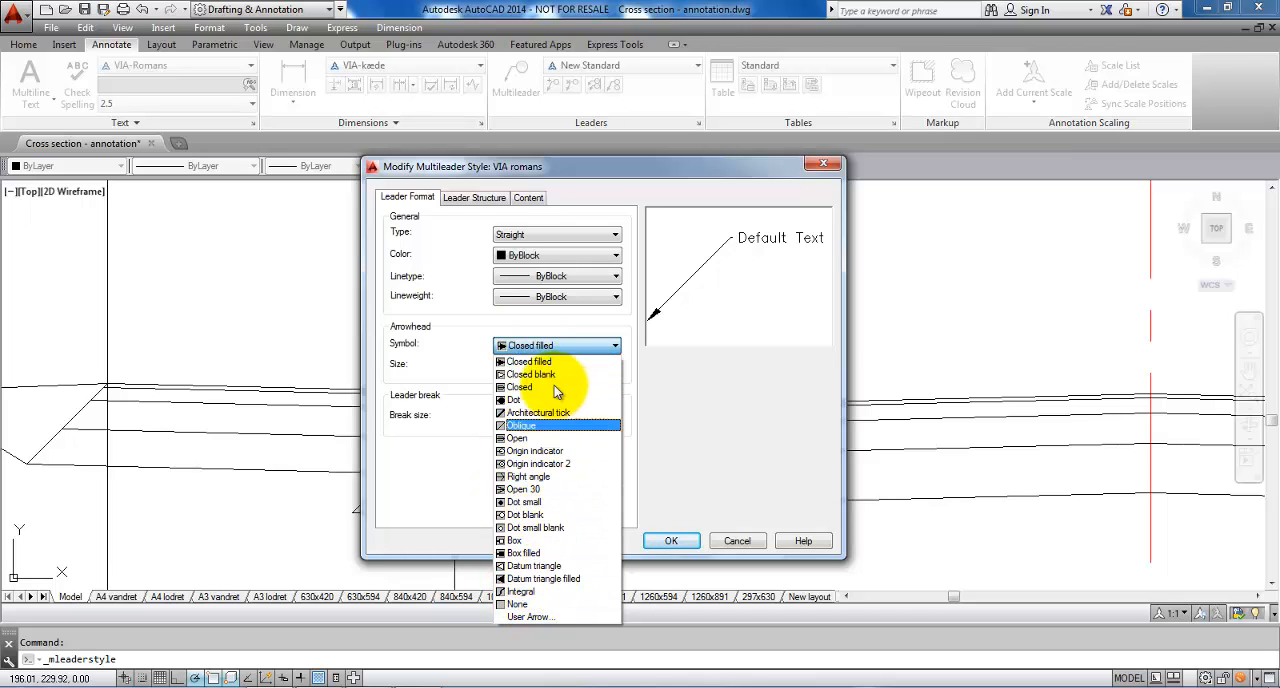
{"action": "left_click", "coordinate": [528, 361]}
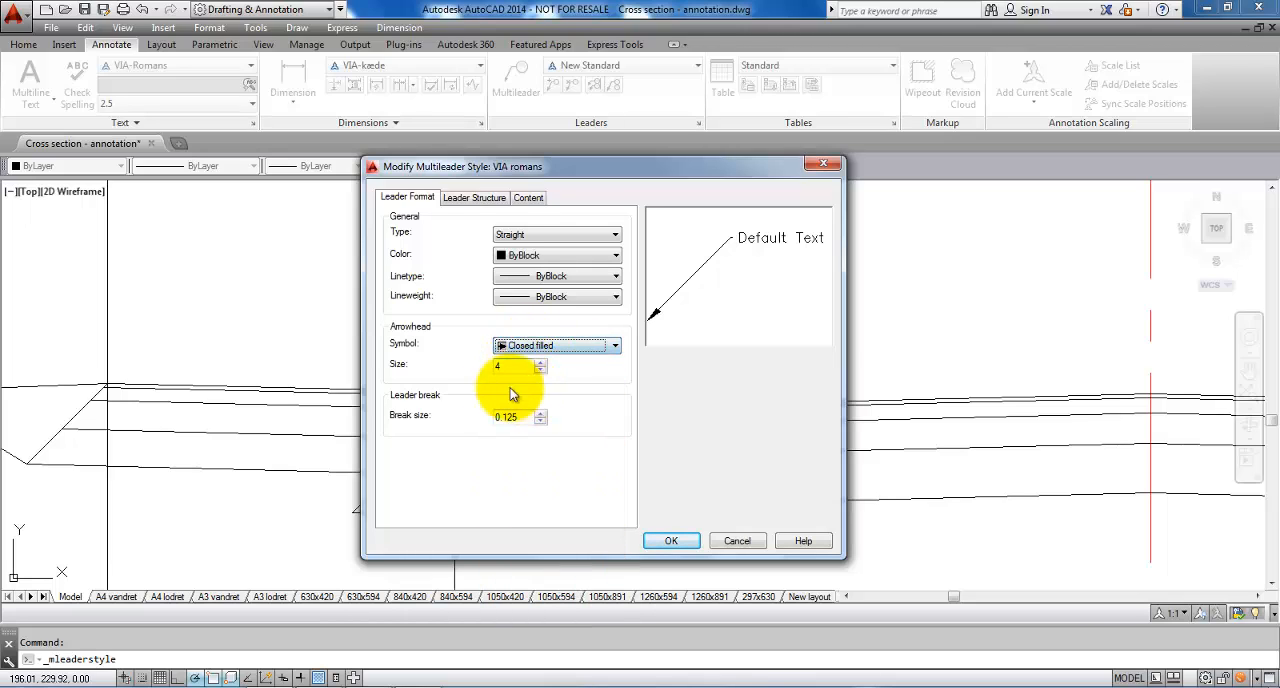
{"action": "mouse_move", "coordinate": [510, 365]}
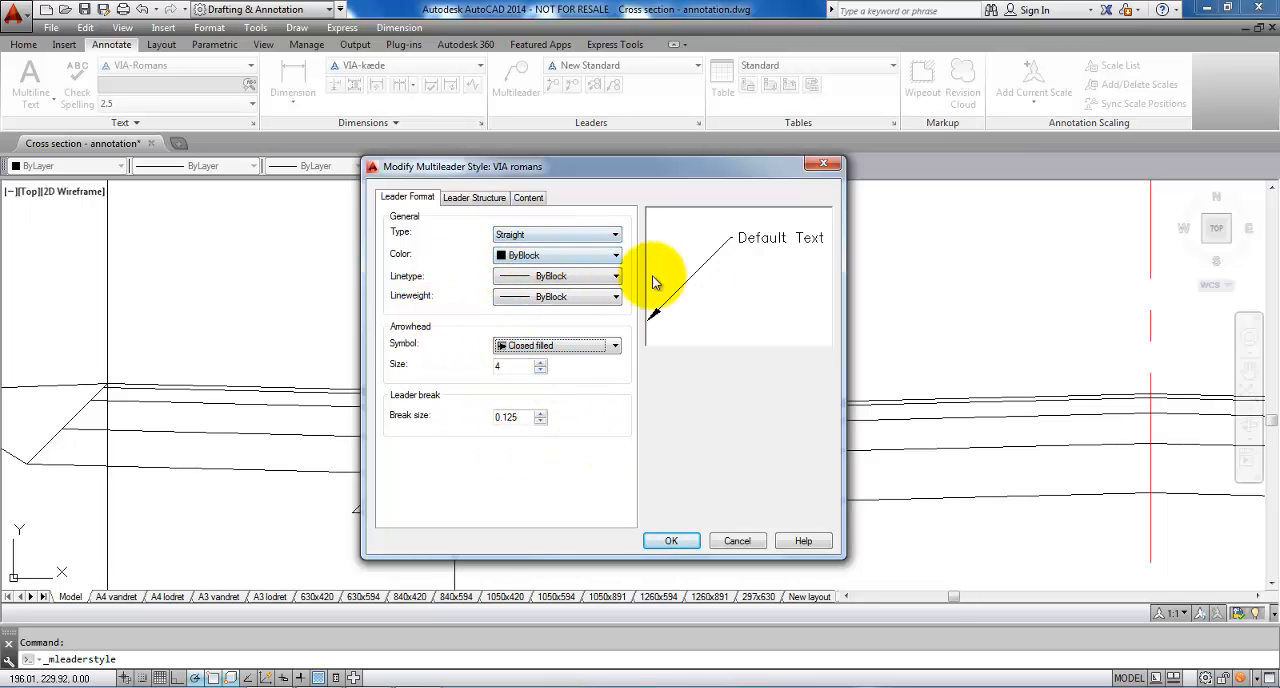
{"action": "mouse_move", "coordinate": [788, 260]}
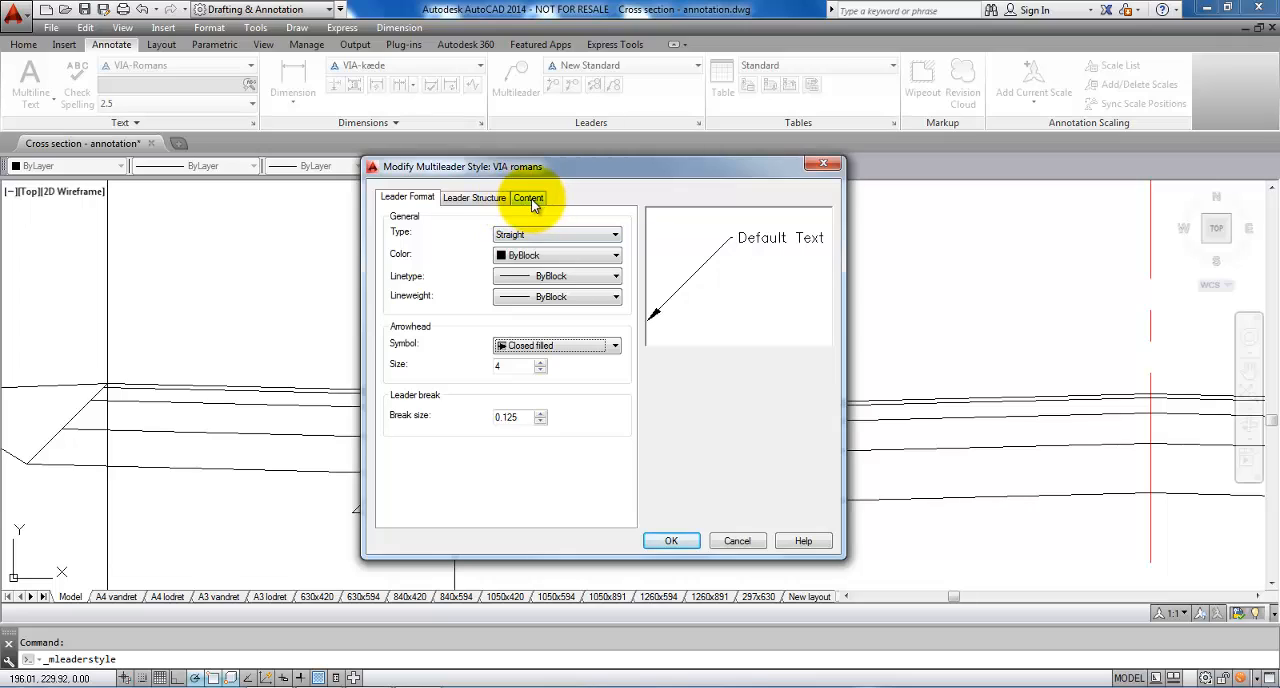
Step: Set the style's Mtext content to use the VIA-Romans text style at height 2.5
{"action": "left_click", "coordinate": [528, 197]}
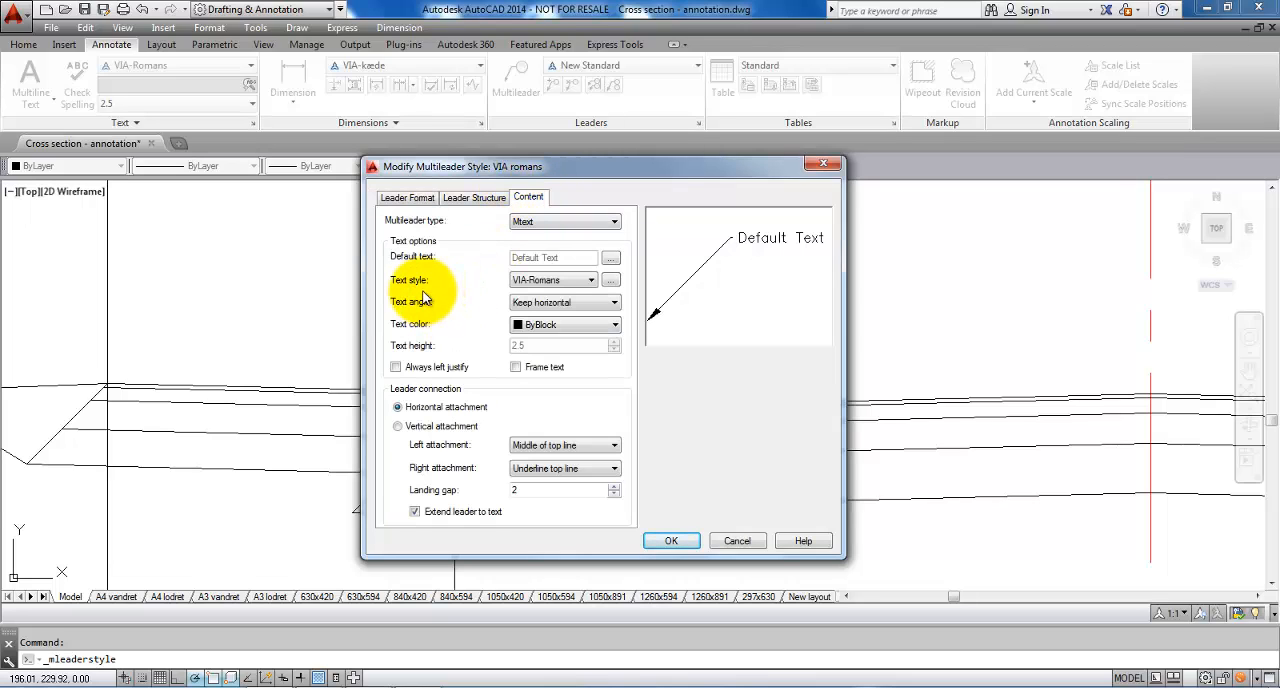
{"action": "left_click", "coordinate": [590, 279]}
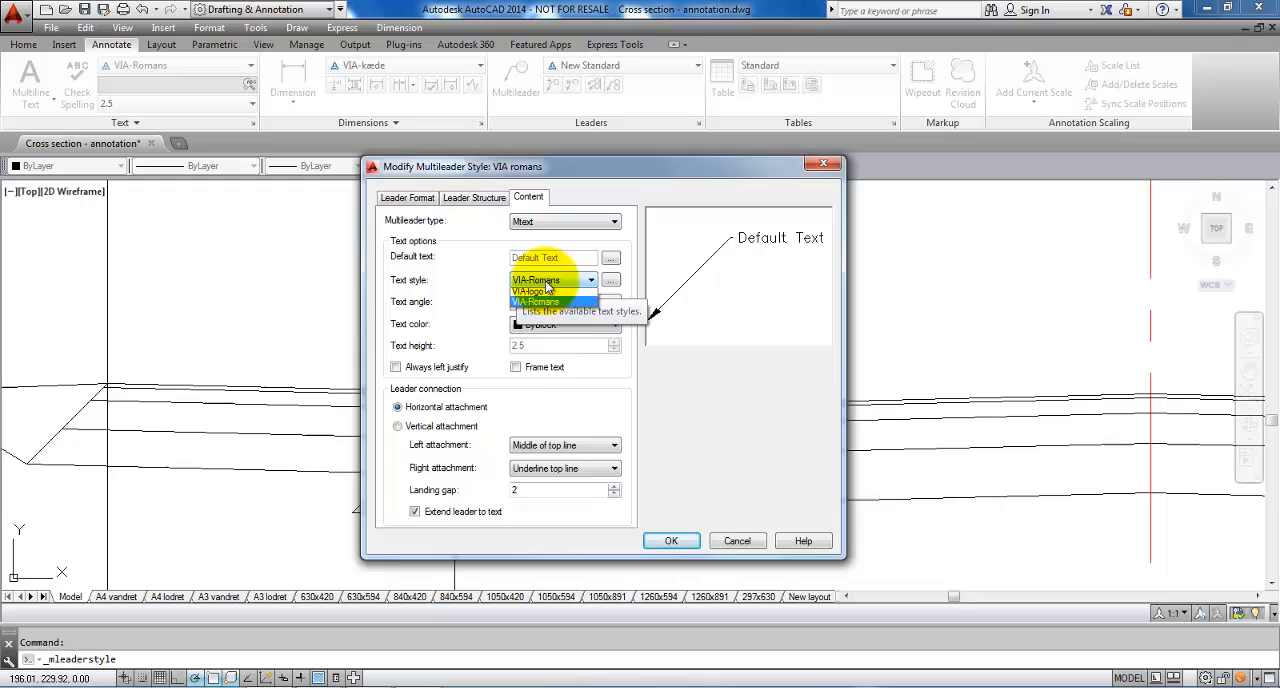
{"action": "left_click", "coordinate": [589, 280]}
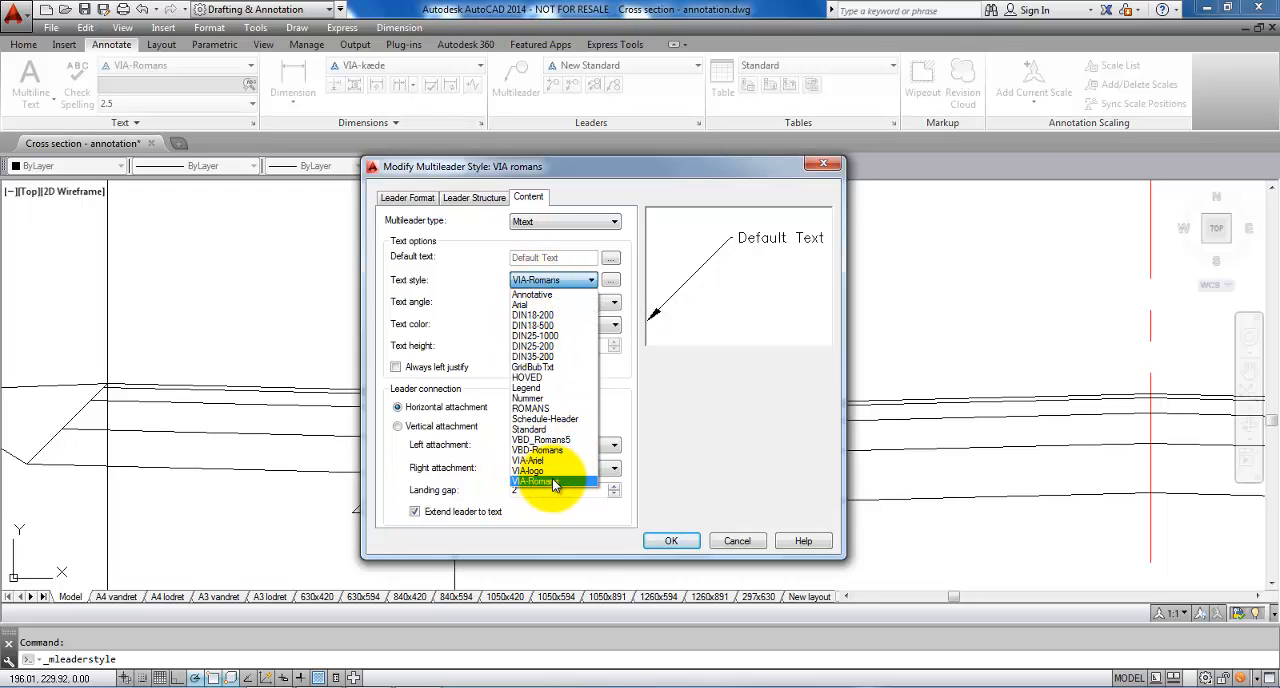
{"action": "left_click", "coordinate": [530, 482]}
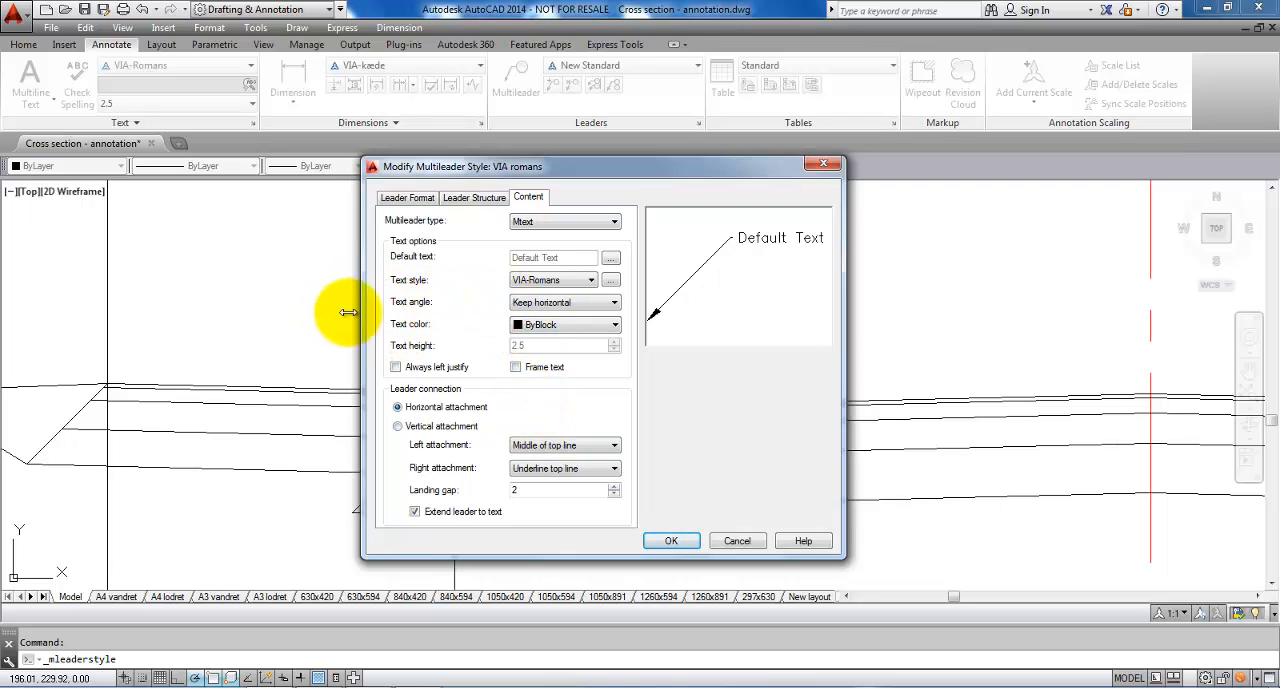
{"action": "mouse_move", "coordinate": [805, 243]}
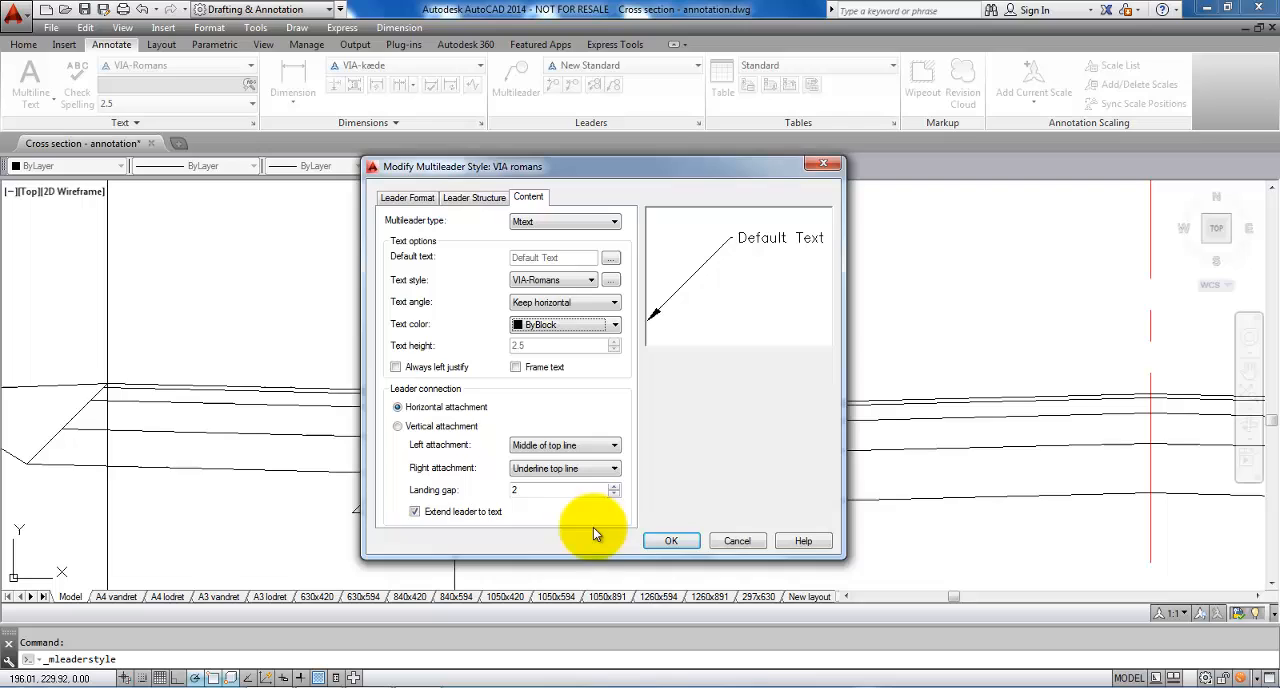
{"action": "mouse_move", "coordinate": [425, 498]}
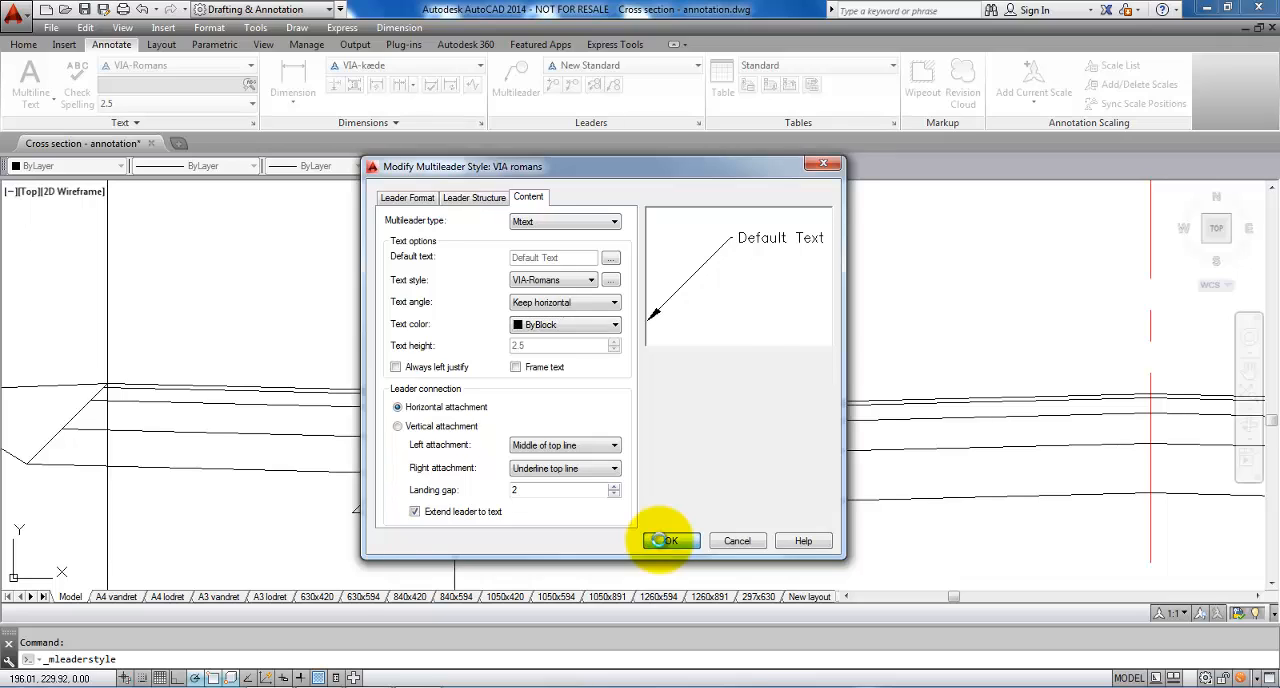
Step: Save the VIA romans settings, set it as current, and close the manager
{"action": "left_click", "coordinate": [668, 540]}
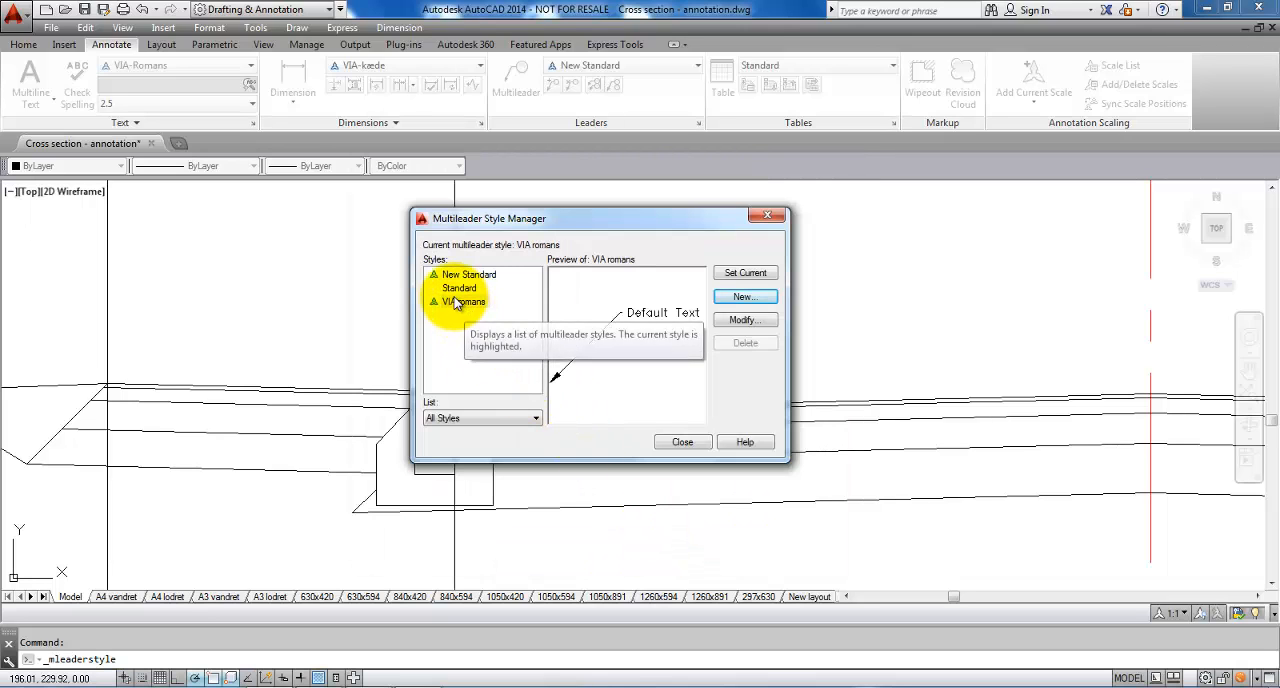
{"action": "left_click", "coordinate": [468, 302]}
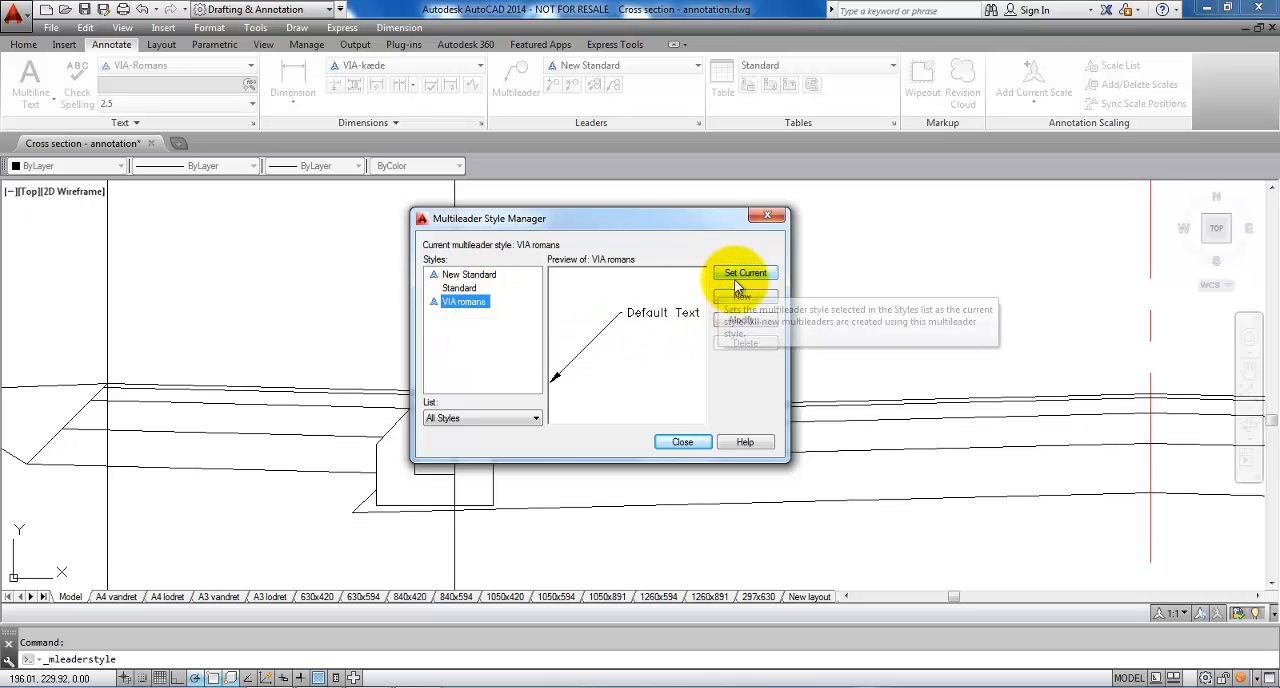
{"action": "left_click", "coordinate": [745, 273]}
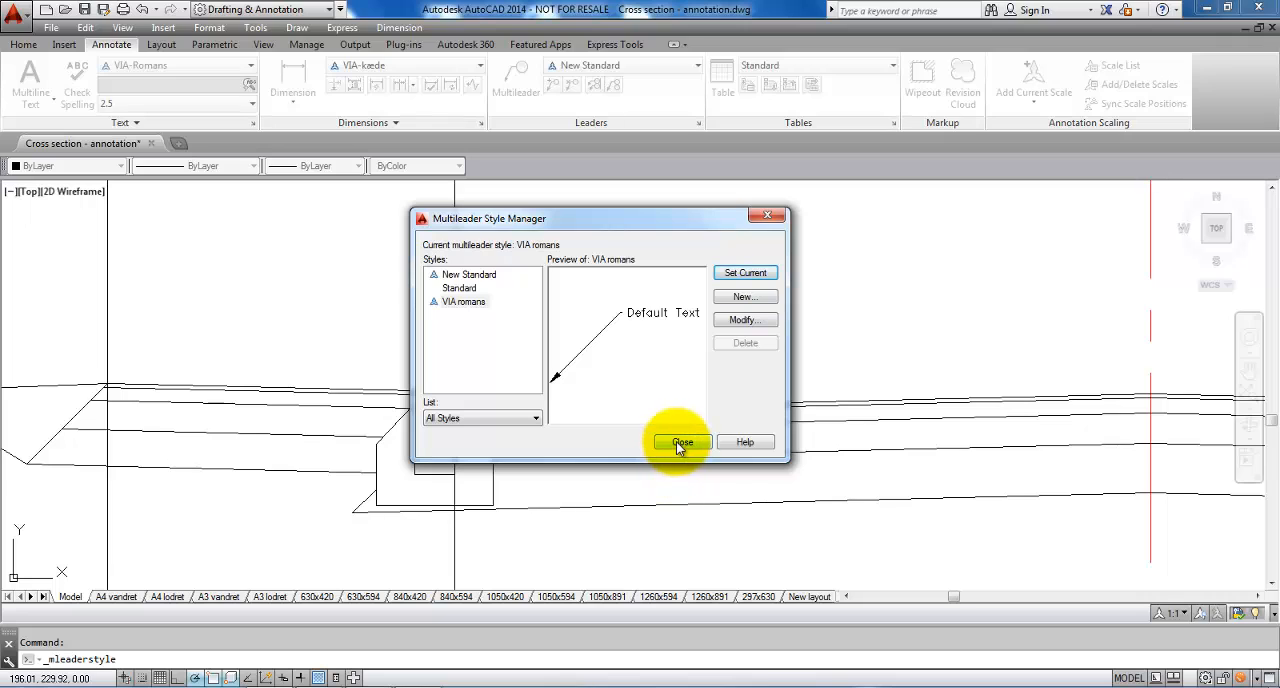
{"action": "left_click", "coordinate": [681, 442]}
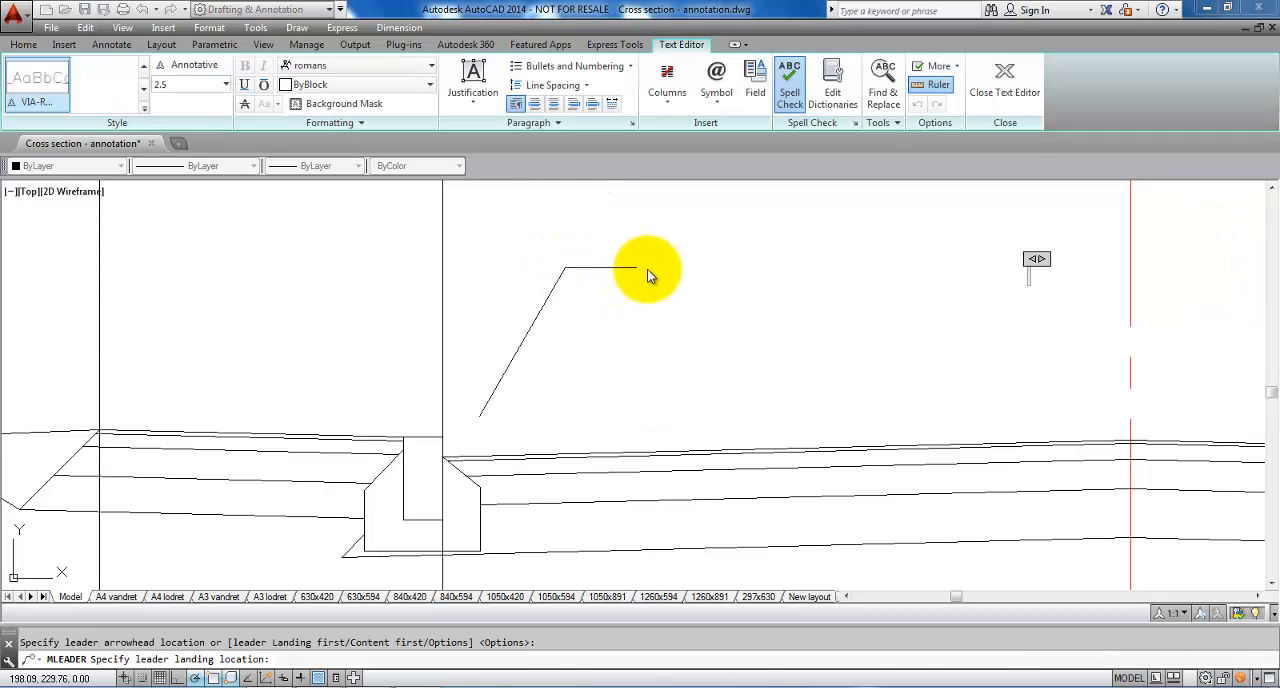
Step: Enter the trial 'Granite s…' label text for the test multileader
{"action": "type", "text": "Granite s"}
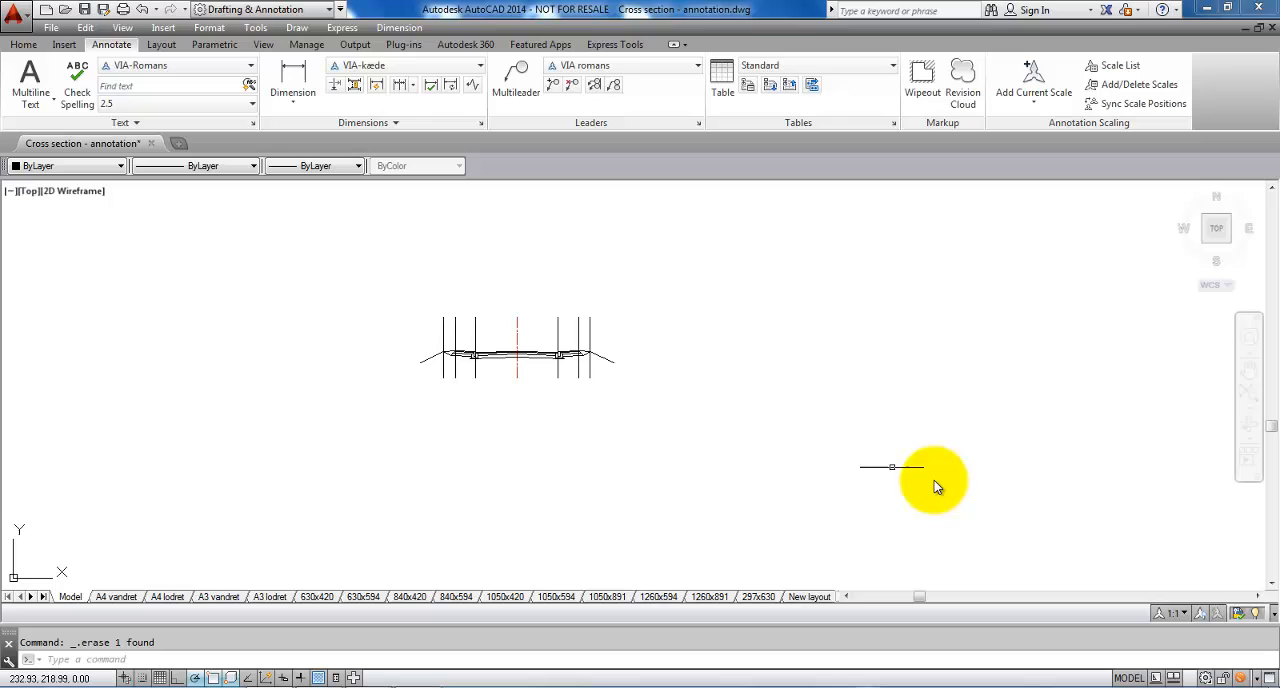
Step: Switch to the A3 vandret layout with its title block and two cross-section viewports
{"action": "left_click", "coordinate": [218, 596]}
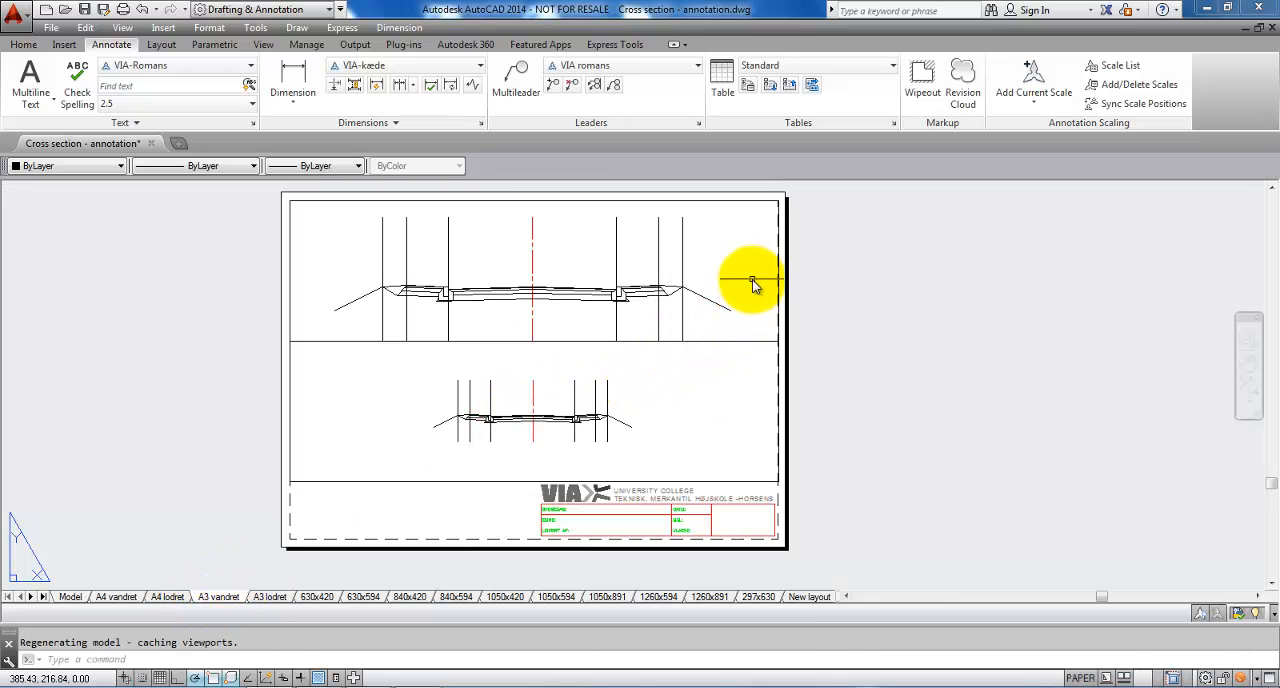
{"action": "mouse_move", "coordinate": [677, 237]}
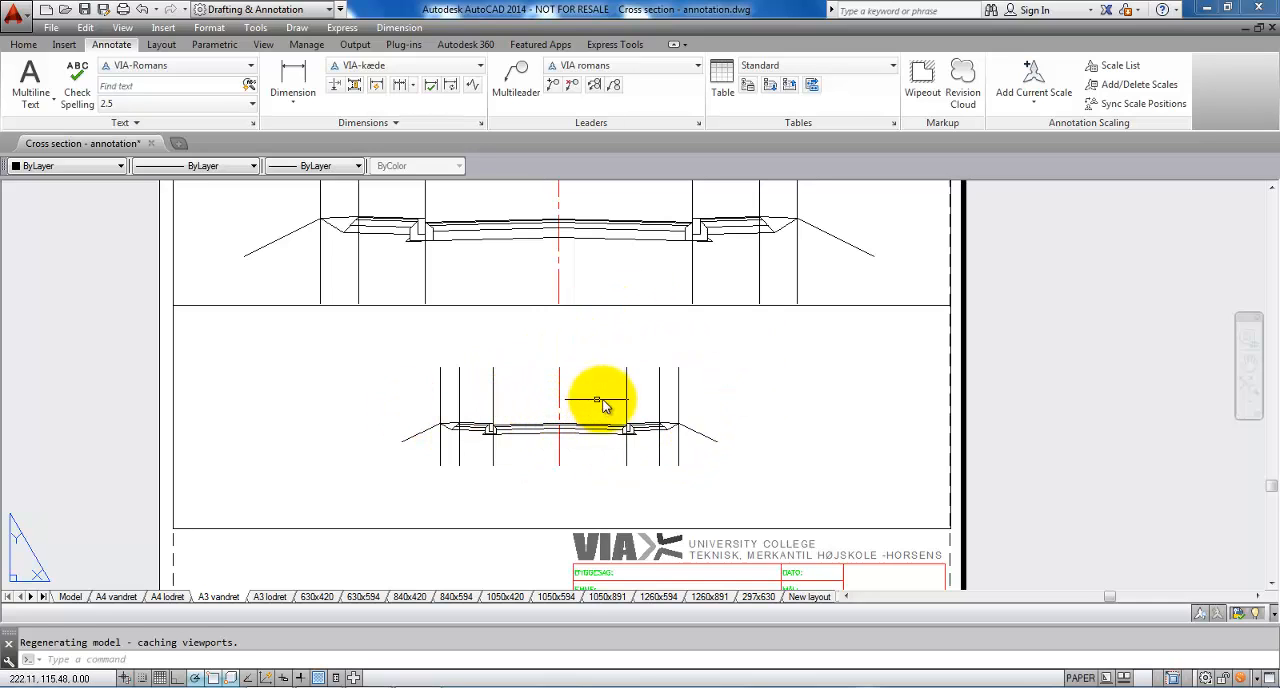
{"action": "mouse_move", "coordinate": [618, 375]}
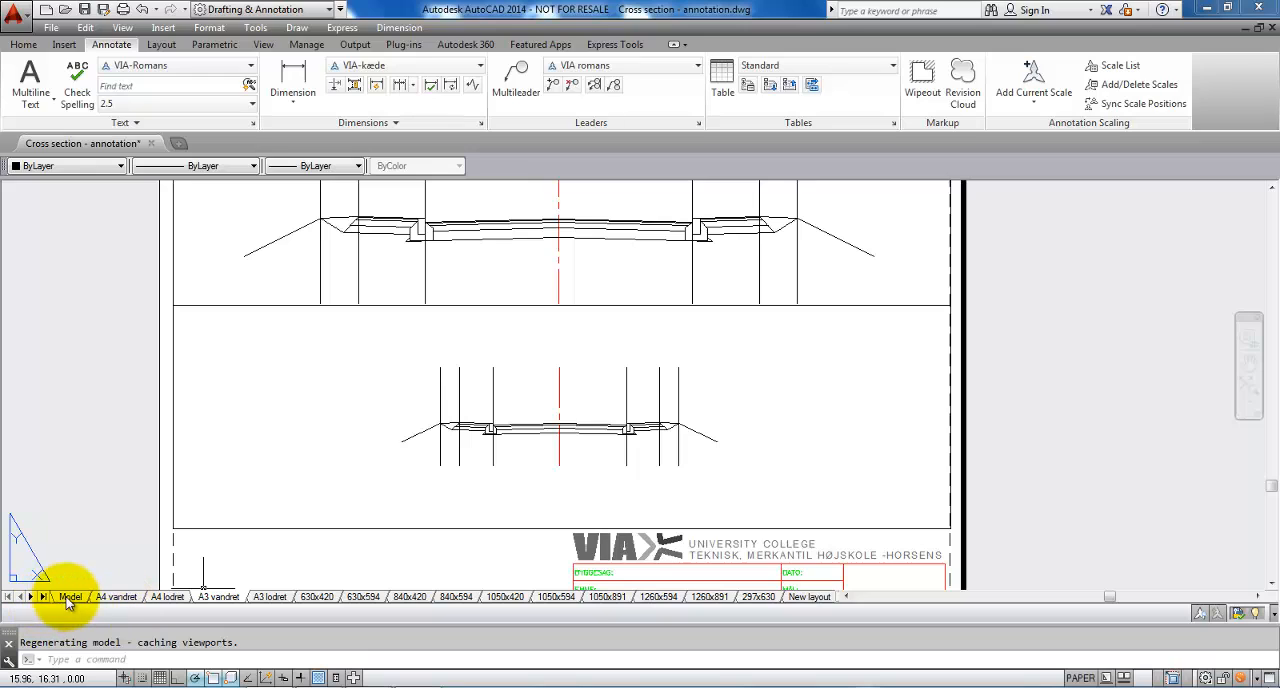
Step: Go back to model space and choose 1:100 meter as the annotation scale
{"action": "left_click", "coordinate": [70, 596]}
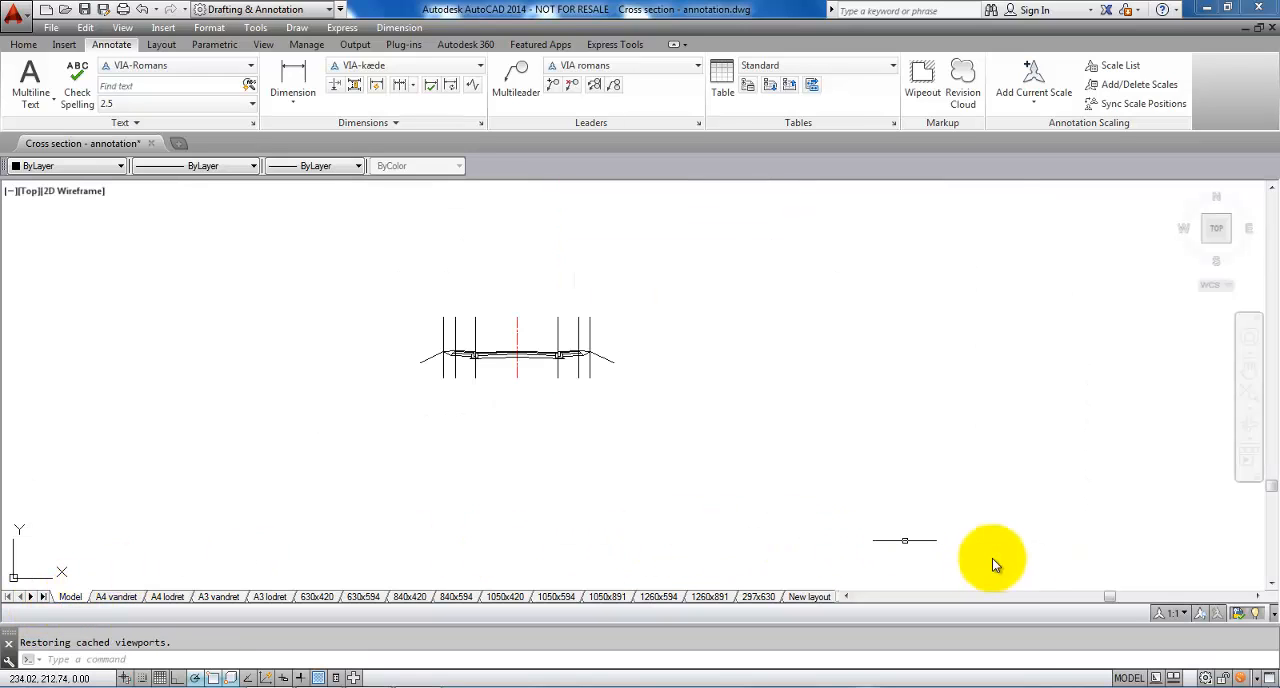
{"action": "left_click", "coordinate": [1176, 614]}
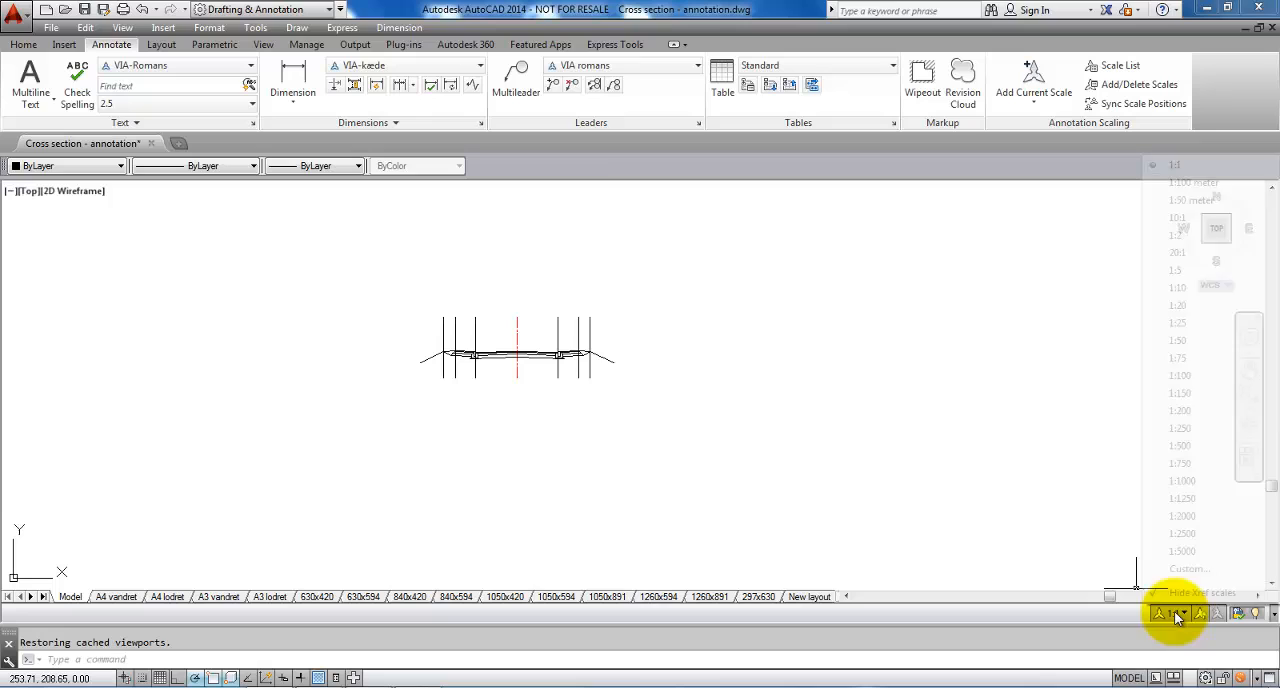
{"action": "left_click", "coordinate": [1159, 613]}
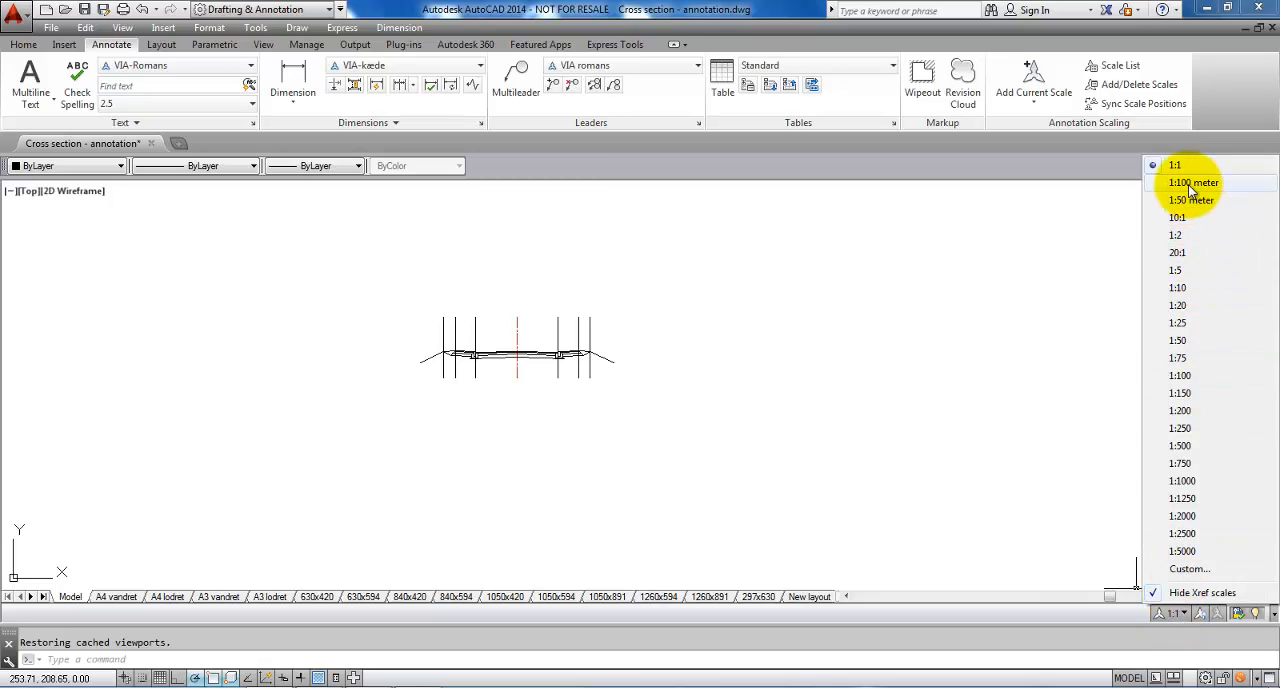
{"action": "left_click", "coordinate": [1192, 182]}
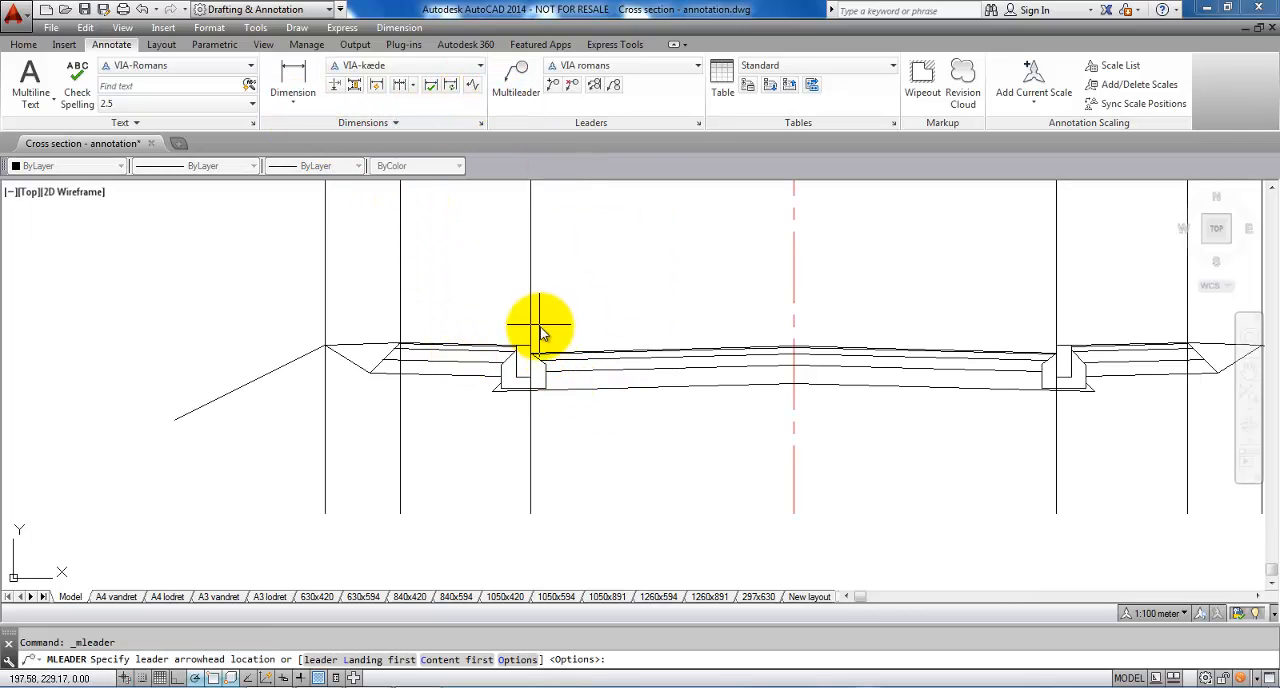
Step: Point a multileader at the left kerb stone labelled 'Granite stone set in concrete'
{"action": "left_click", "coordinate": [540, 330]}
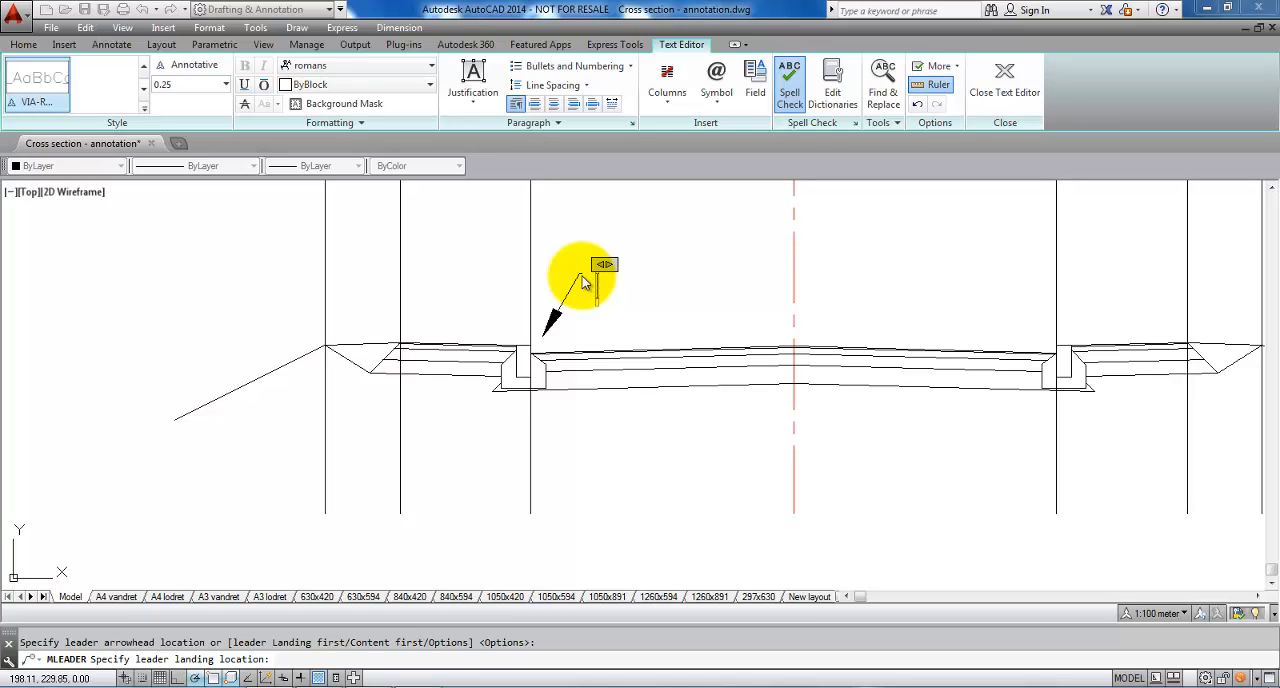
{"action": "type", "text": "Granite"}
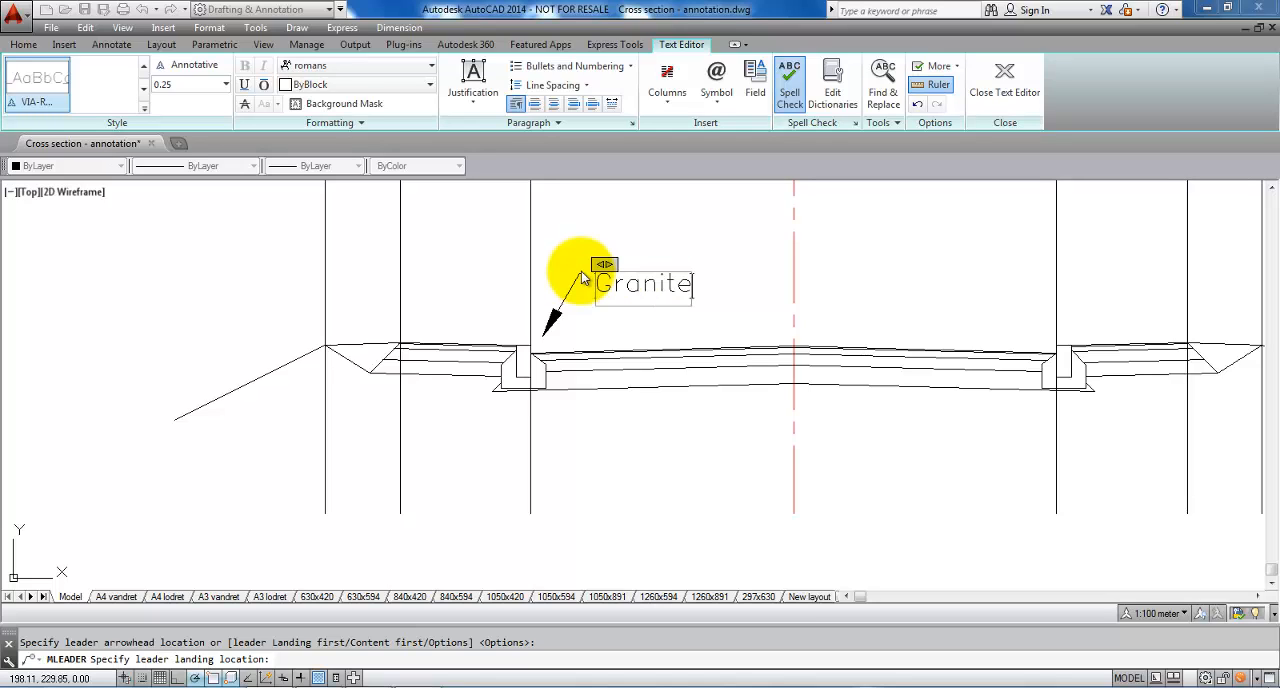
{"action": "type", "text": "stone set"}
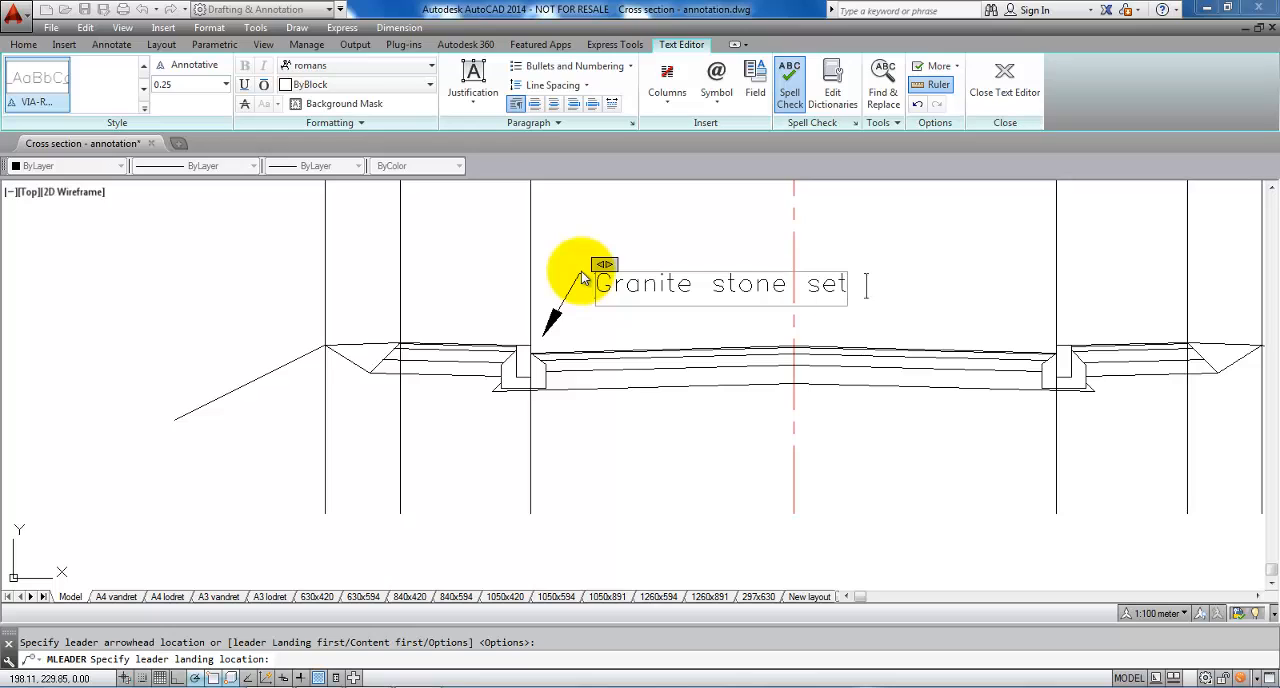
{"action": "type", "text": "in concre"}
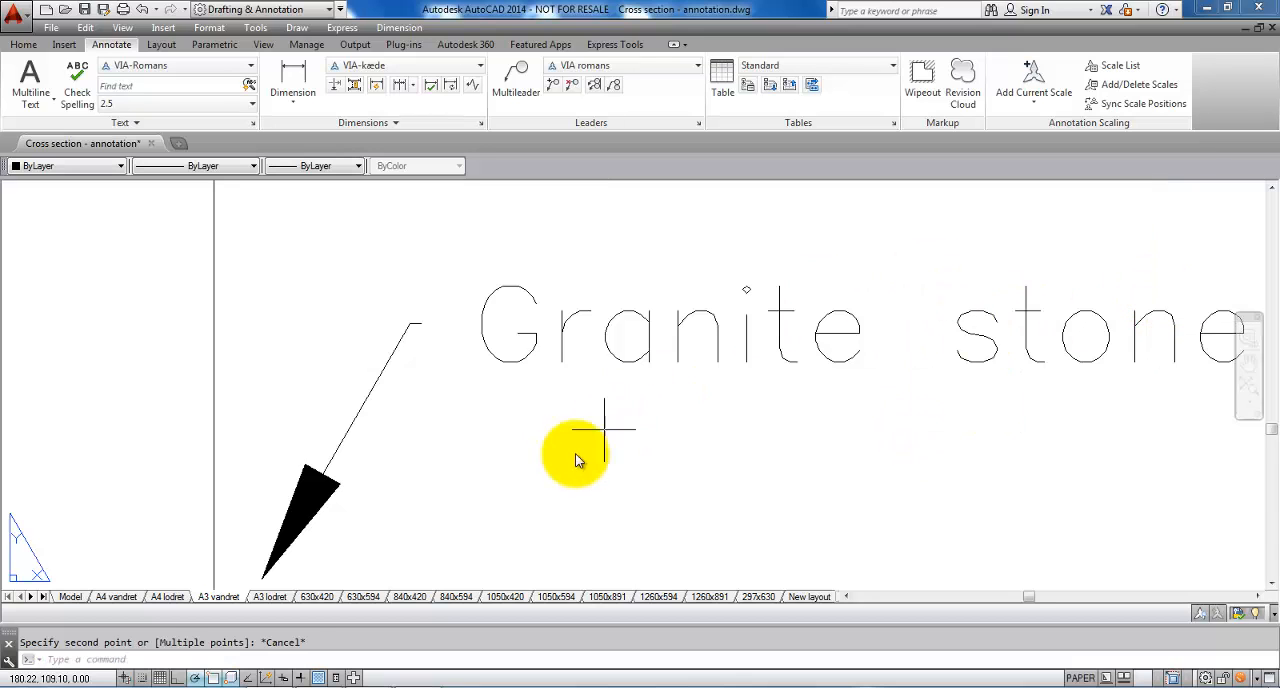
Step: Zoom on the A3 layout to confirm the granite label shows only in the lower viewport
{"action": "scroll", "scroll_direction": "down", "scroll_amount": 3}
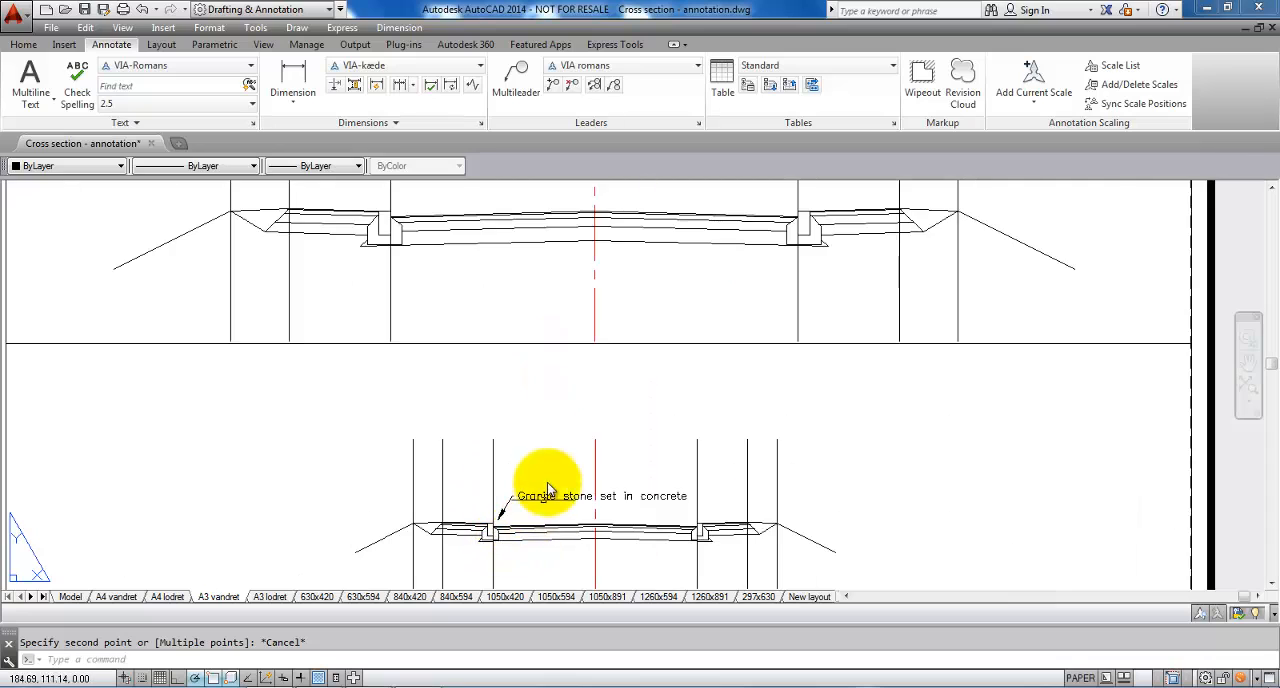
{"action": "scroll", "scroll_direction": "down", "scroll_amount": 3}
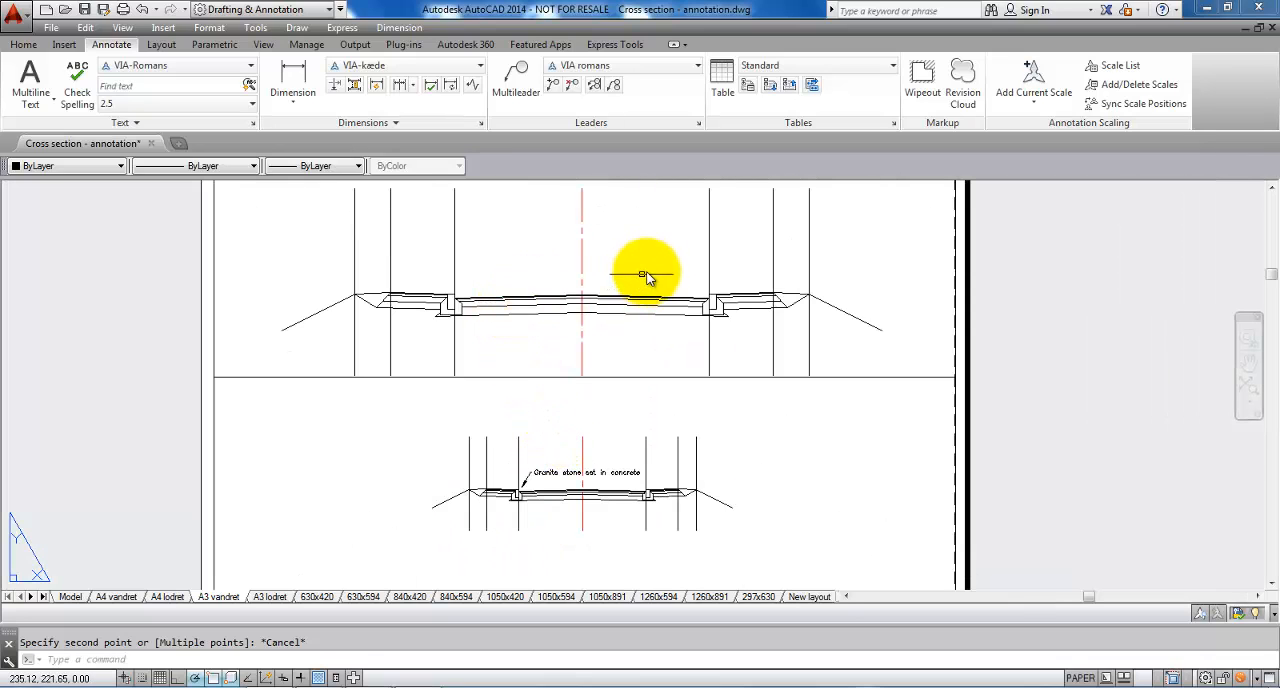
{"action": "mouse_move", "coordinate": [490, 265]}
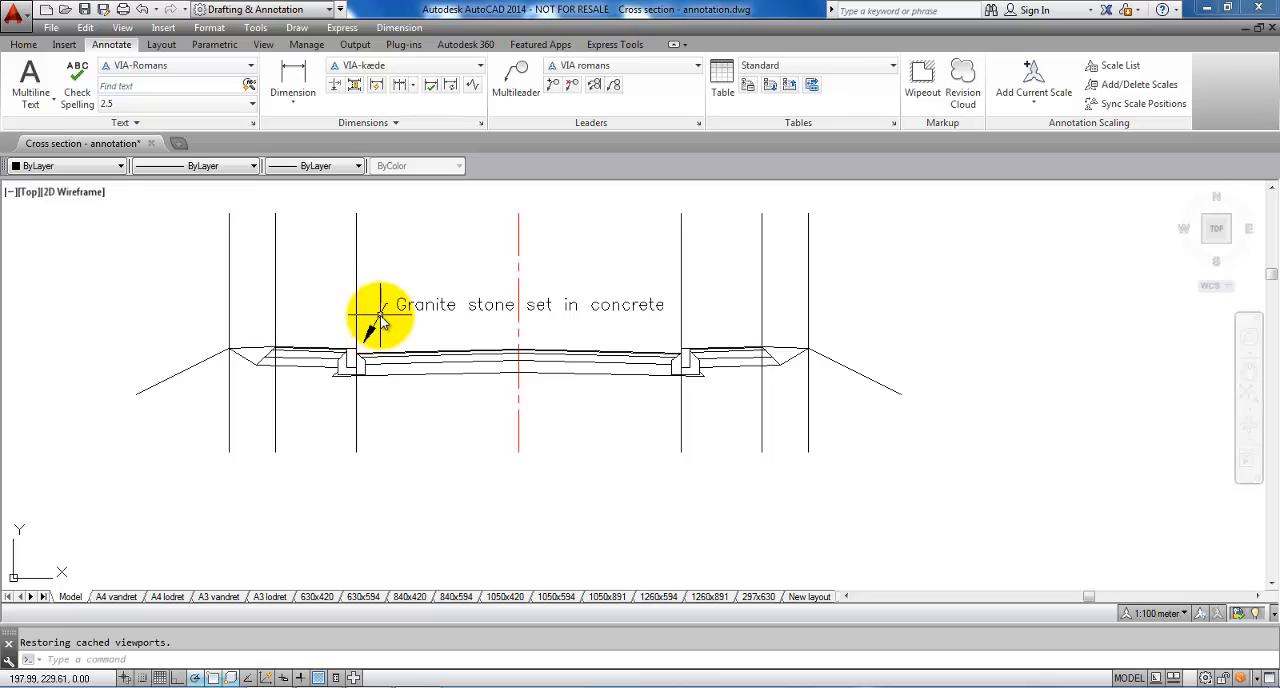
Step: Show the granite label's annotation scales via Annotative Object Scale > Add/Delete Scales
{"action": "right_click", "coordinate": [375, 320]}
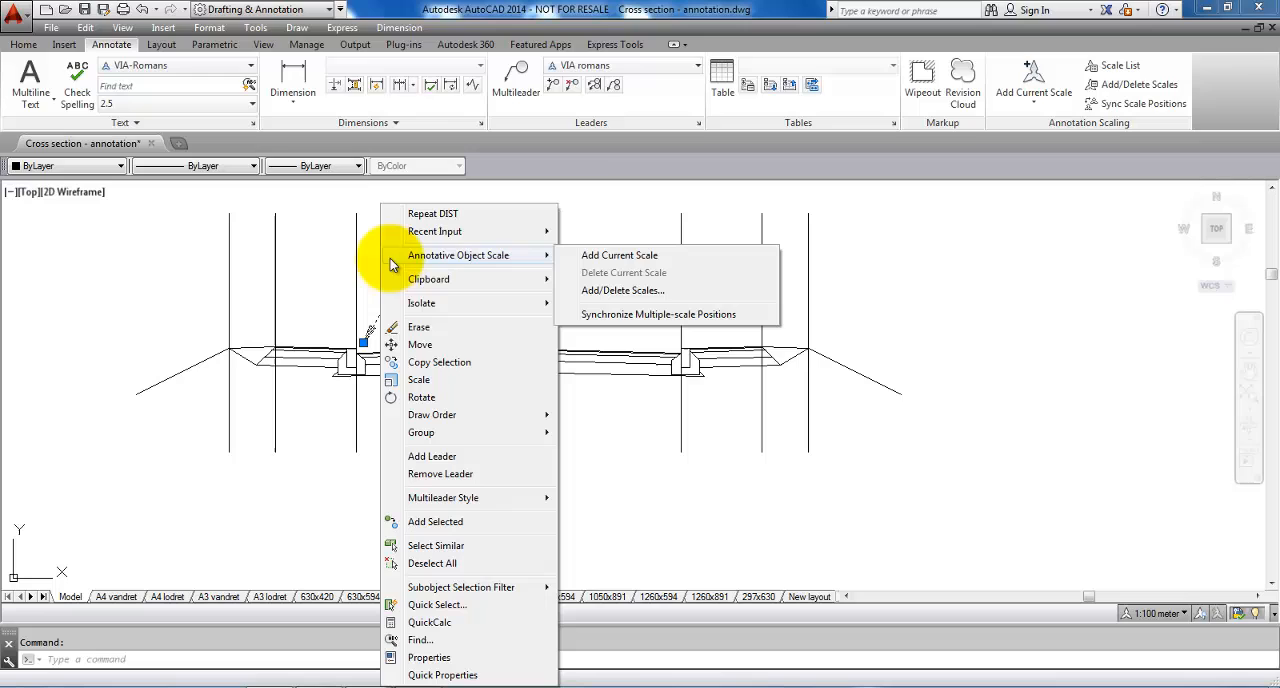
{"action": "mouse_move", "coordinate": [620, 255]}
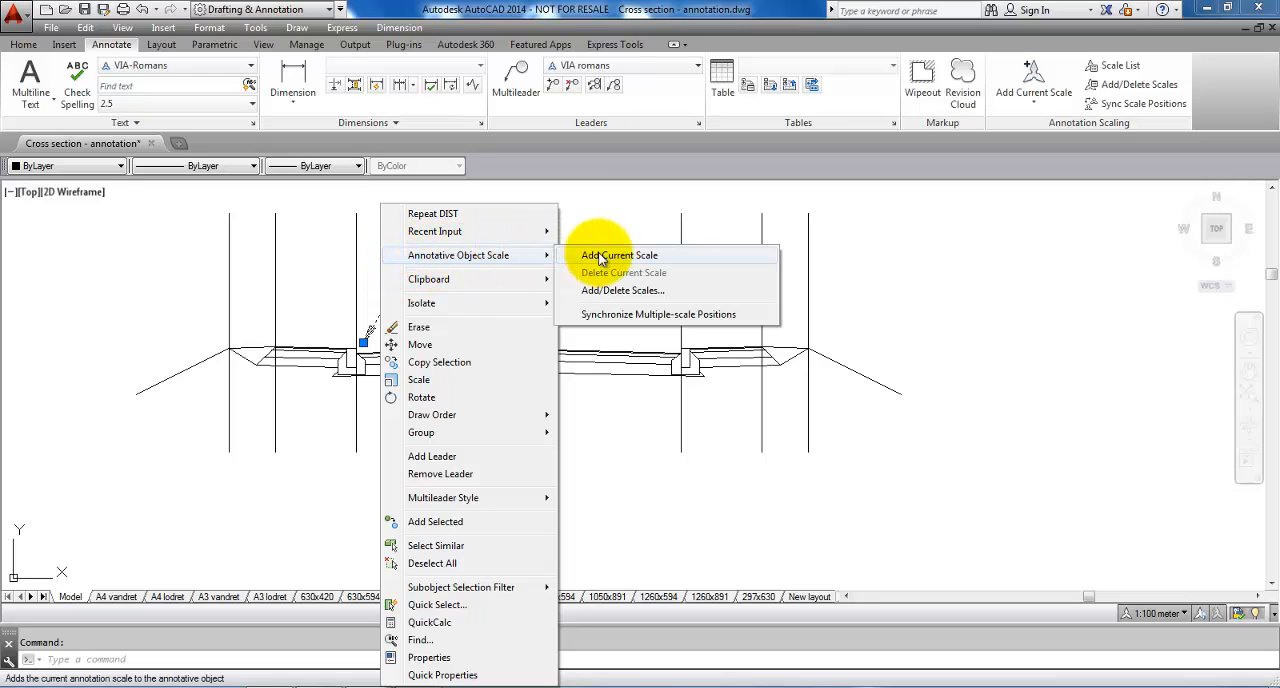
{"action": "mouse_move", "coordinate": [588, 297]}
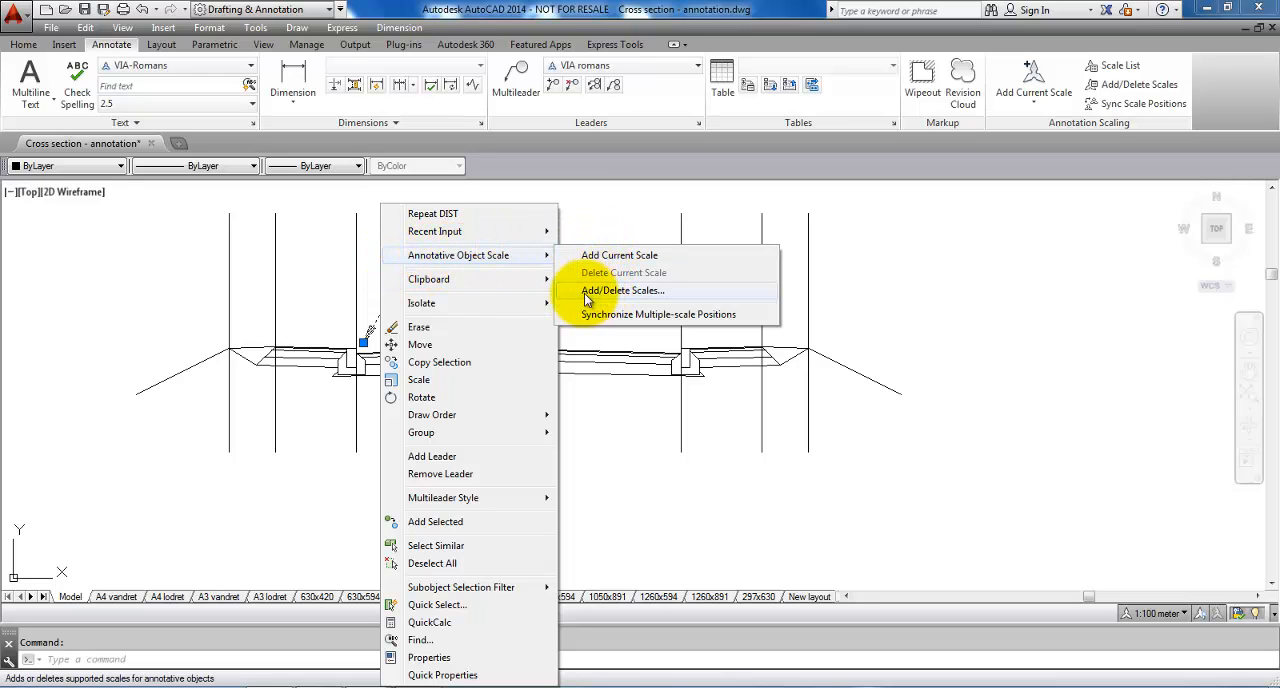
{"action": "left_click", "coordinate": [622, 290]}
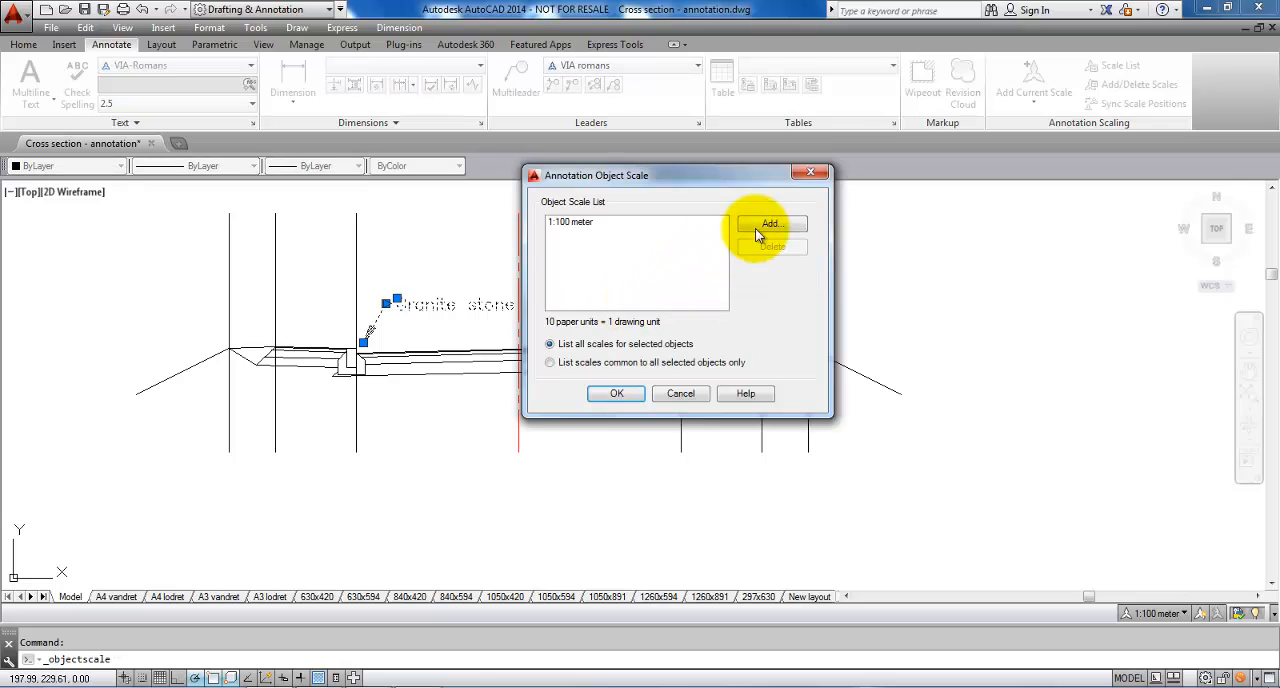
Step: Add the 1:50 meter scale to the granite label alongside 1:100 meter
{"action": "left_click", "coordinate": [770, 223]}
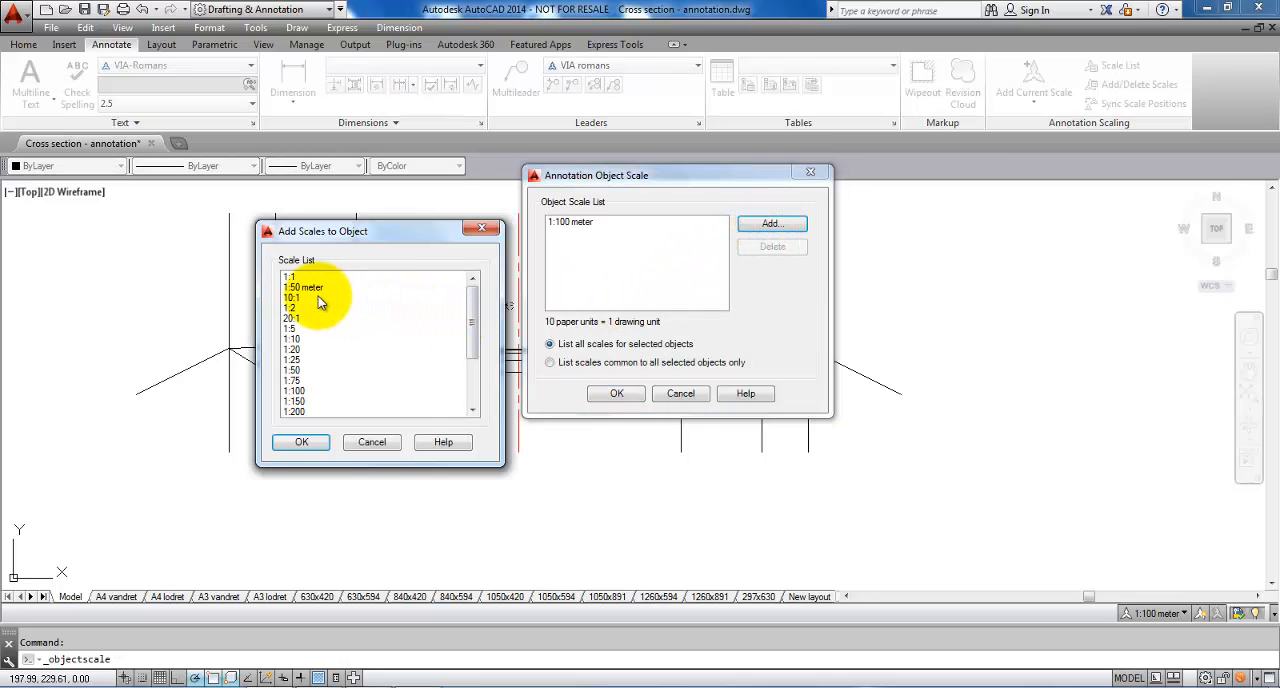
{"action": "left_click", "coordinate": [301, 442]}
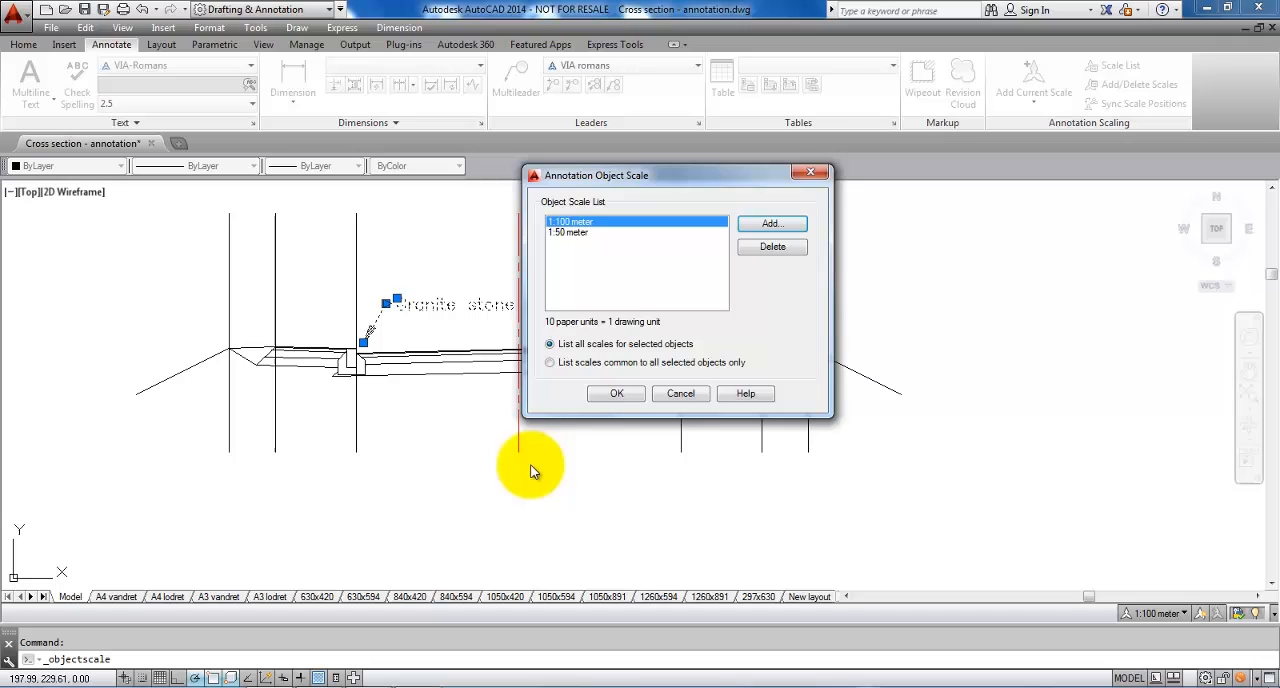